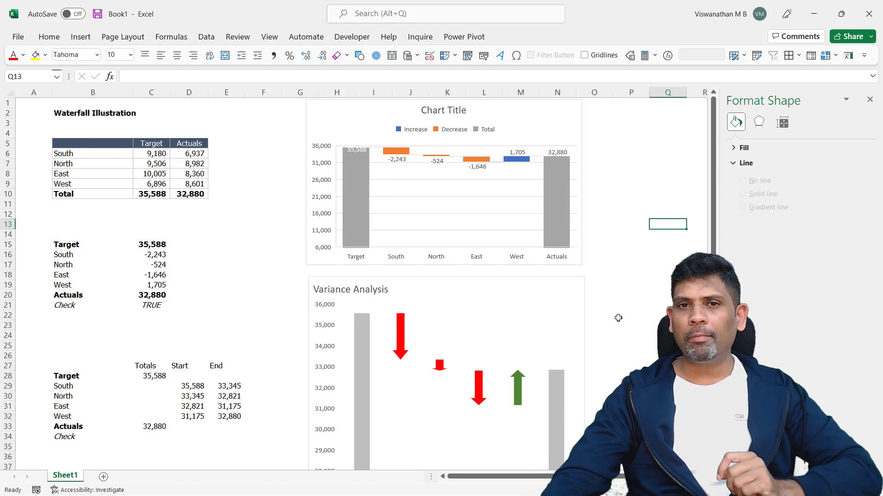
- Add data labels to the Totals series so Target shows 35,588 and Actuals 32,880
{"action": "scroll", "scroll_direction": "down", "scroll_amount": 3}
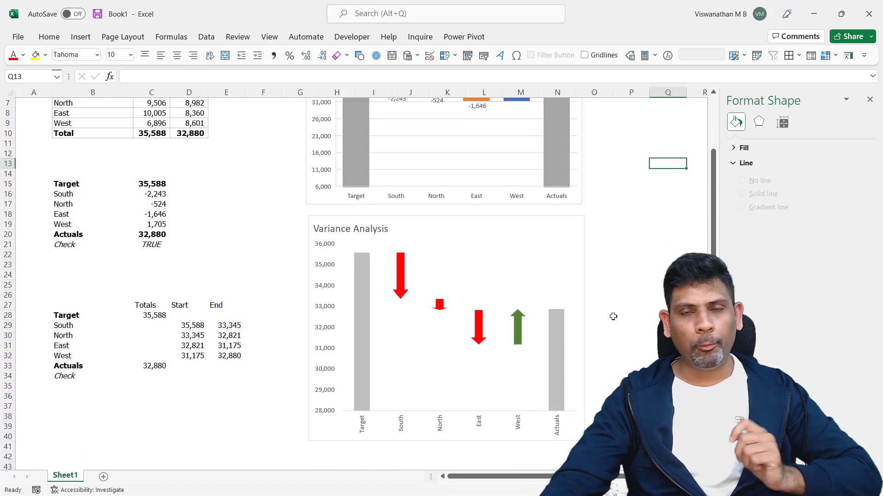
{"action": "scroll", "scroll_direction": "up", "scroll_amount": 3}
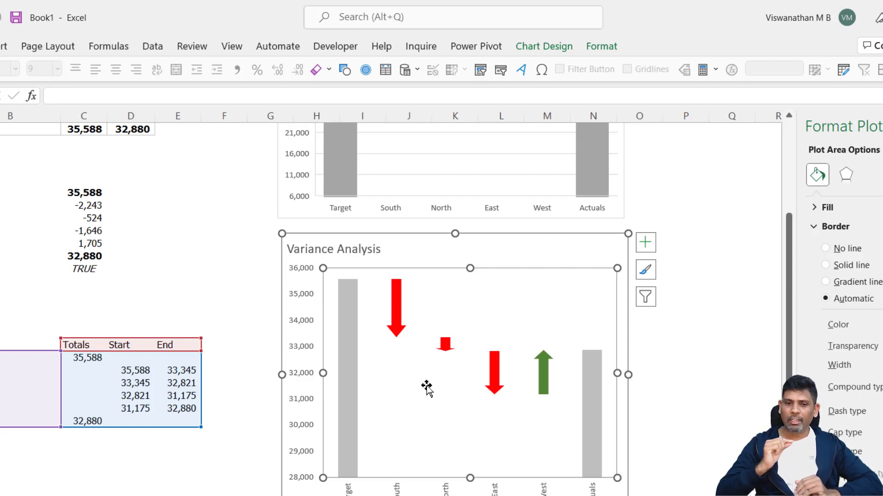
{"action": "left_click", "coordinate": [730, 379]}
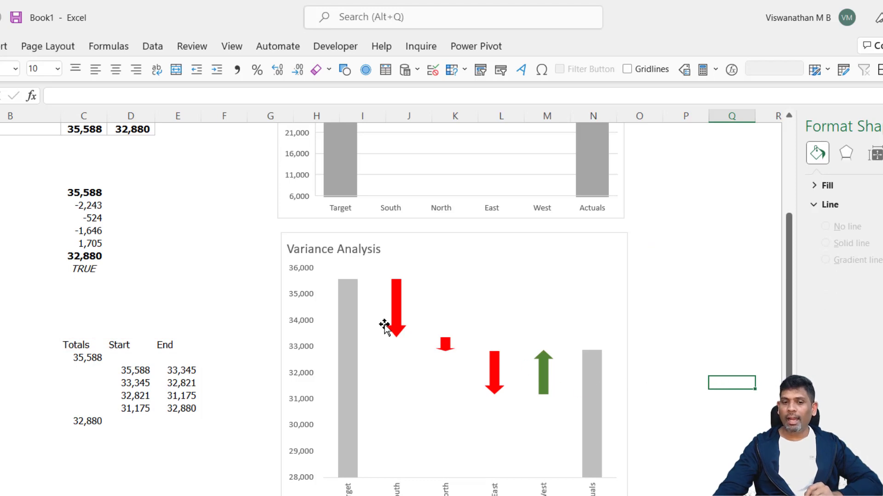
{"action": "left_click", "coordinate": [396, 307]}
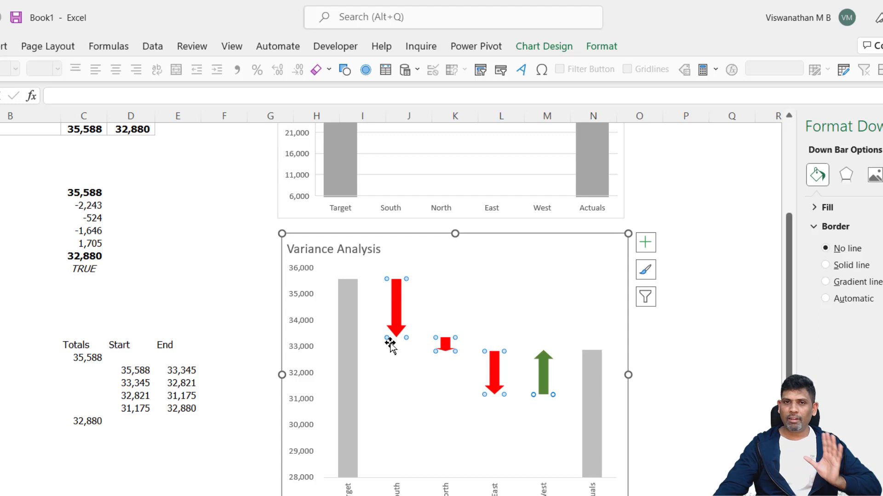
{"action": "mouse_move", "coordinate": [391, 357]}
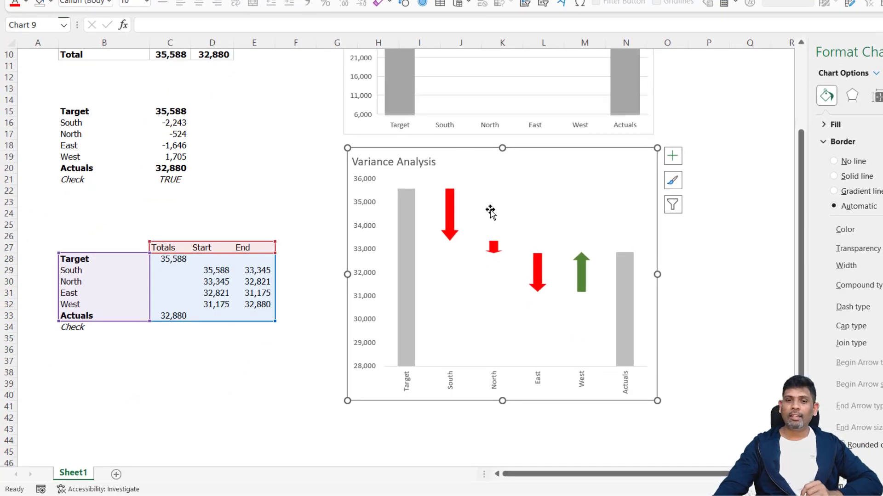
{"action": "mouse_move", "coordinate": [499, 219]}
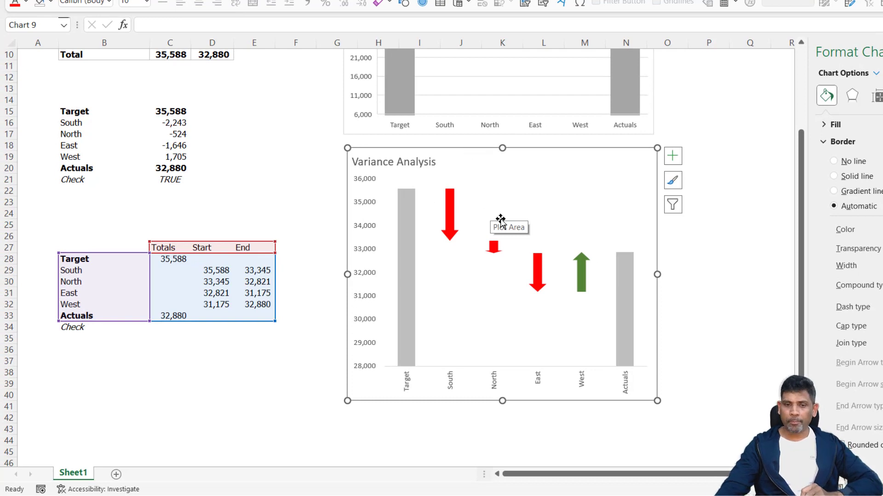
{"action": "left_click", "coordinate": [406, 276]}
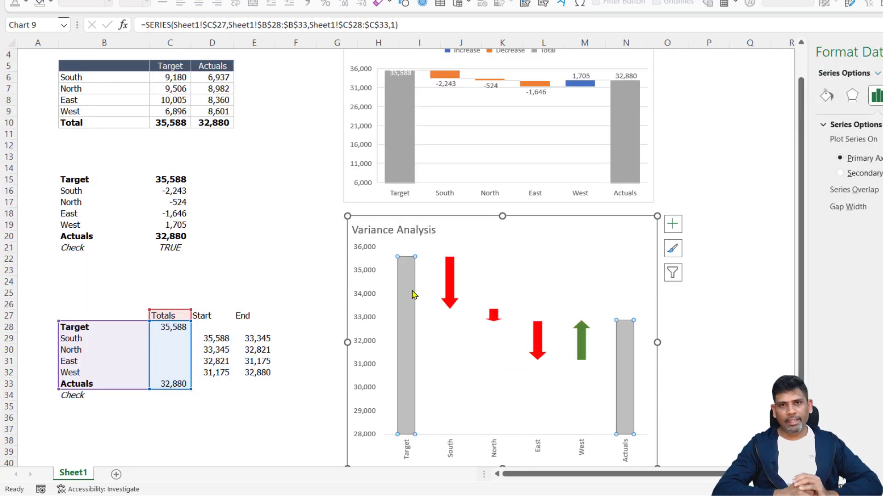
{"action": "left_click", "coordinate": [551, 253]}
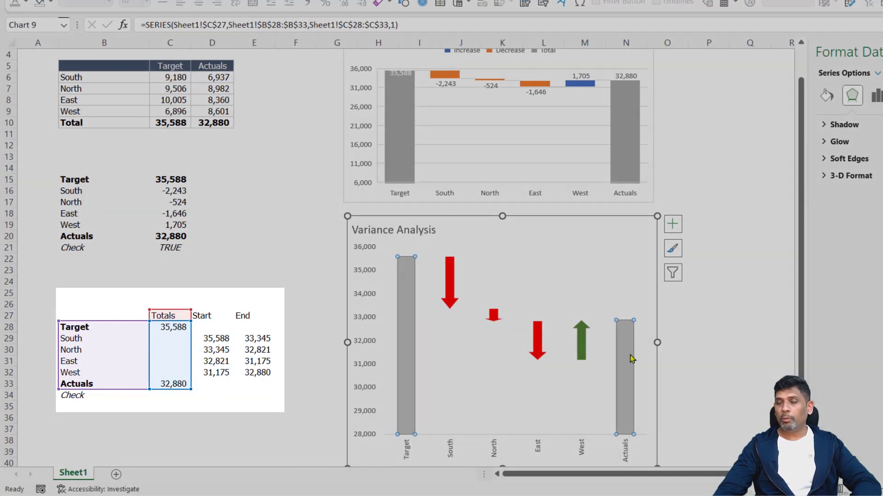
{"action": "mouse_move", "coordinate": [626, 354]}
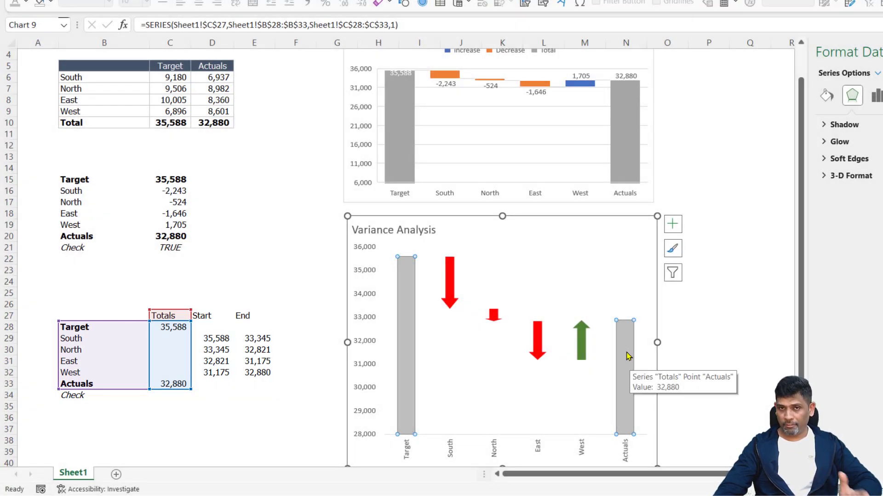
{"action": "left_click", "coordinate": [537, 349]}
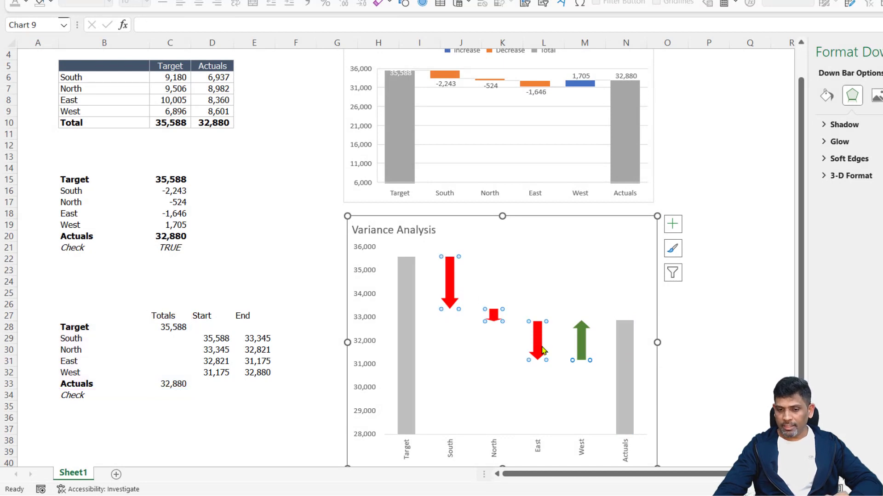
{"action": "mouse_move", "coordinate": [536, 346]}
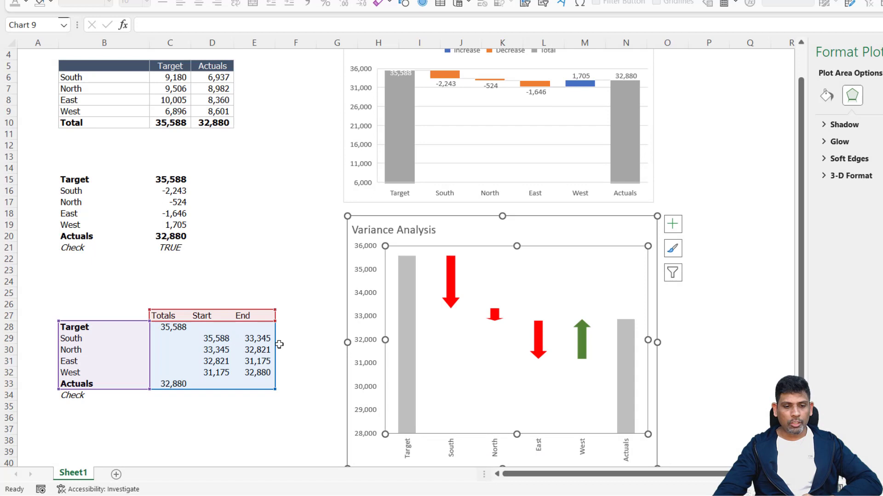
{"action": "mouse_move", "coordinate": [145, 331]}
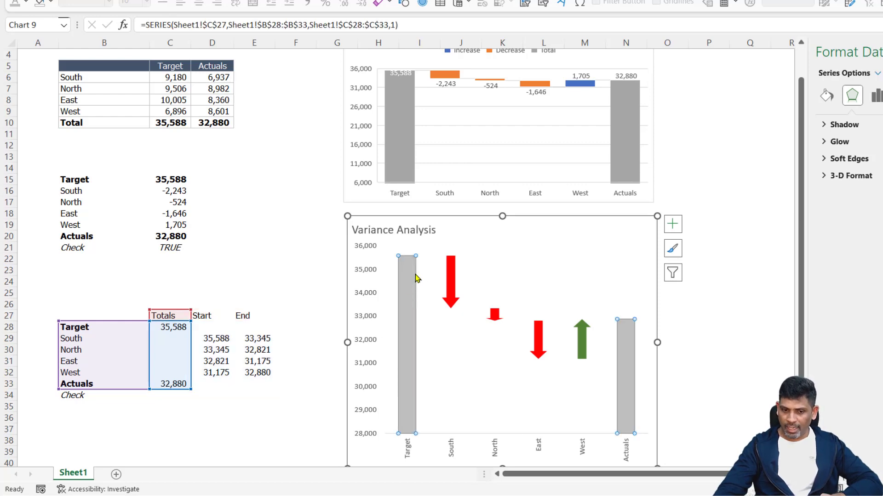
{"action": "mouse_move", "coordinate": [409, 279]}
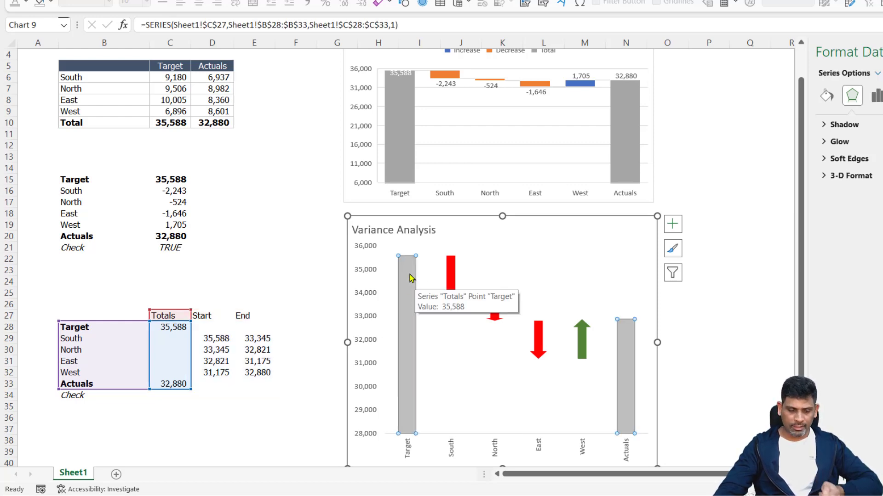
{"action": "right_click", "coordinate": [400, 275]}
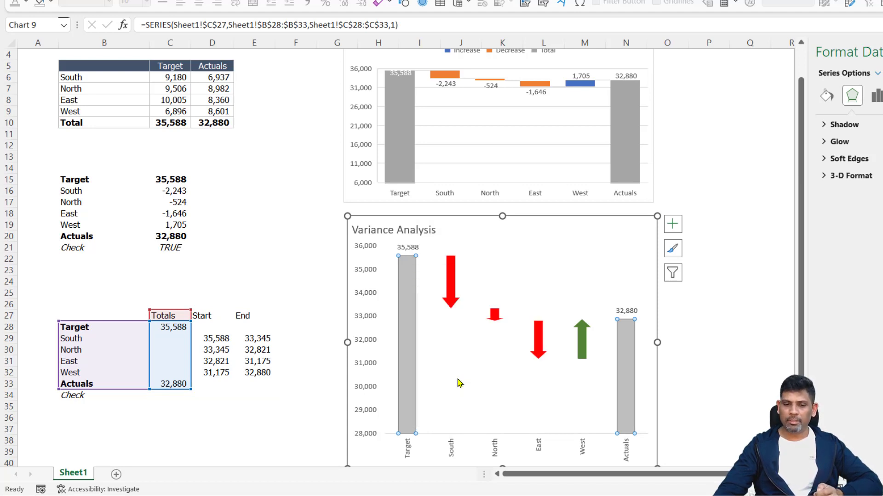
{"action": "mouse_move", "coordinate": [451, 369]}
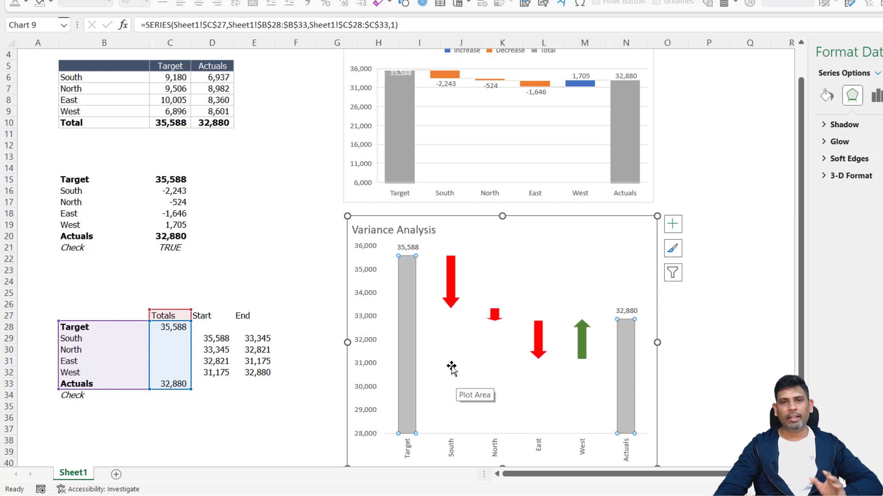
{"action": "mouse_move", "coordinate": [509, 288]}
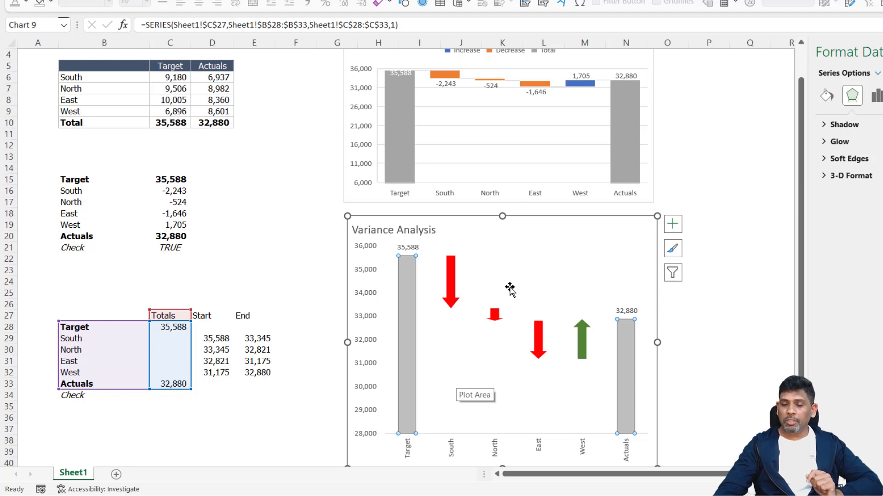
{"action": "left_click", "coordinate": [475, 293]}
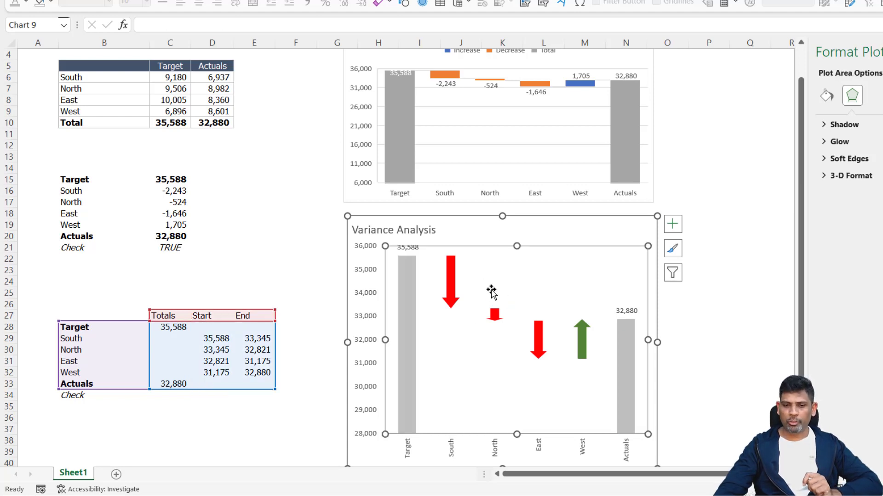
{"action": "right_click", "coordinate": [451, 293]}
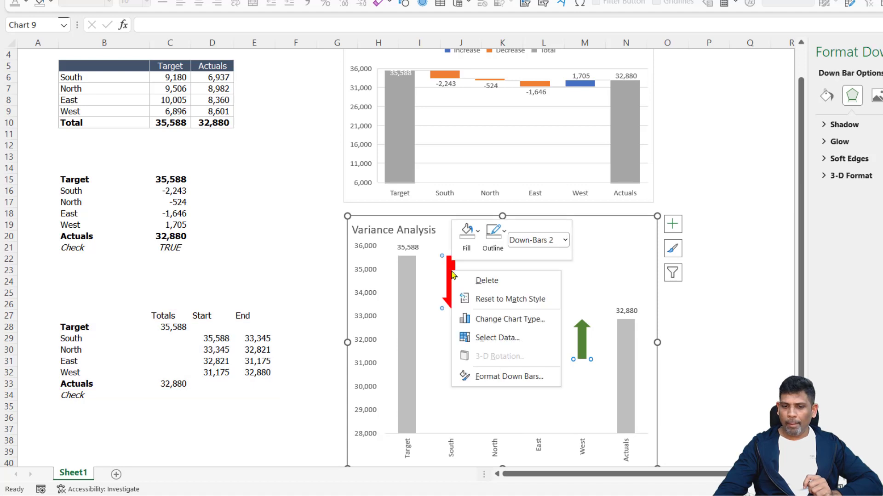
{"action": "mouse_move", "coordinate": [498, 299]}
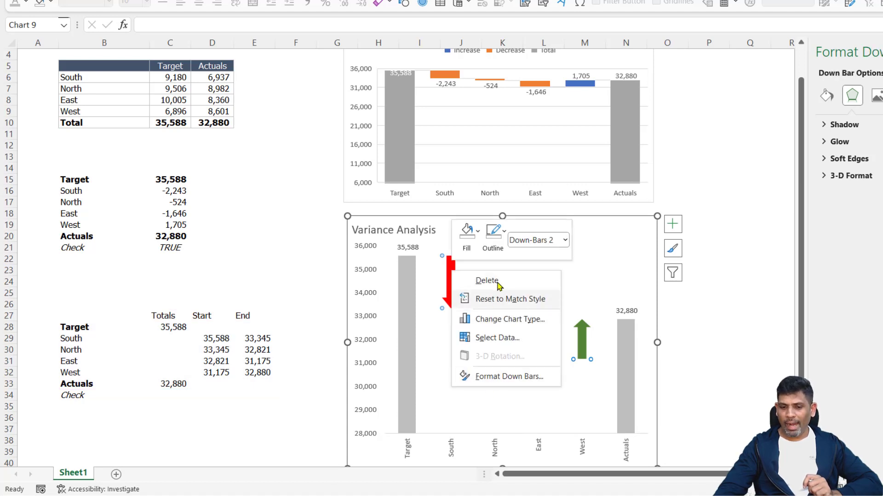
{"action": "mouse_move", "coordinate": [535, 281]}
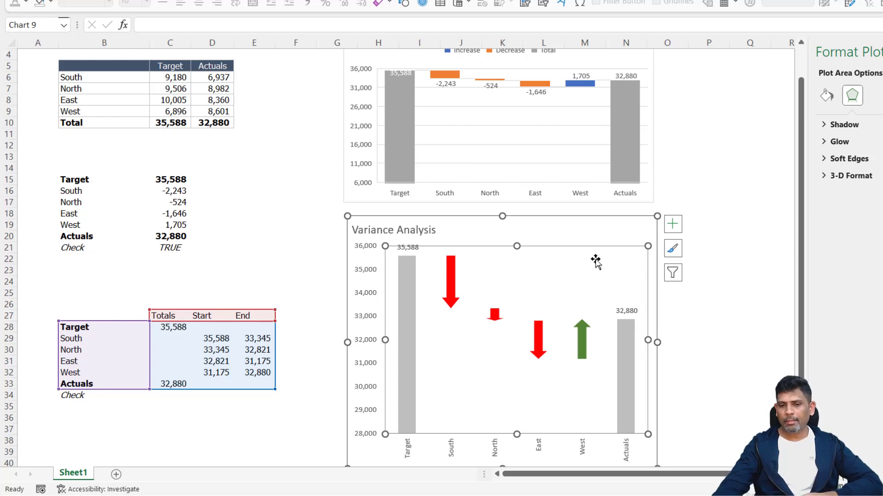
{"action": "mouse_move", "coordinate": [458, 309]}
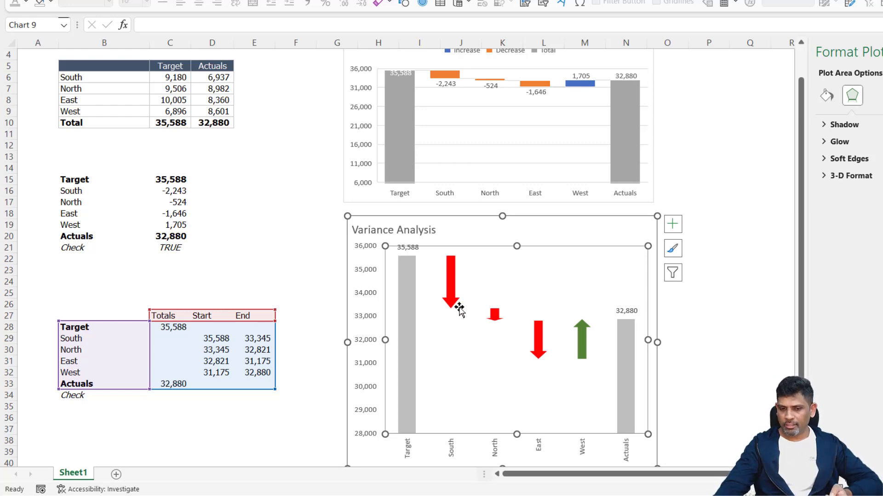
{"action": "left_click", "coordinate": [450, 287]}
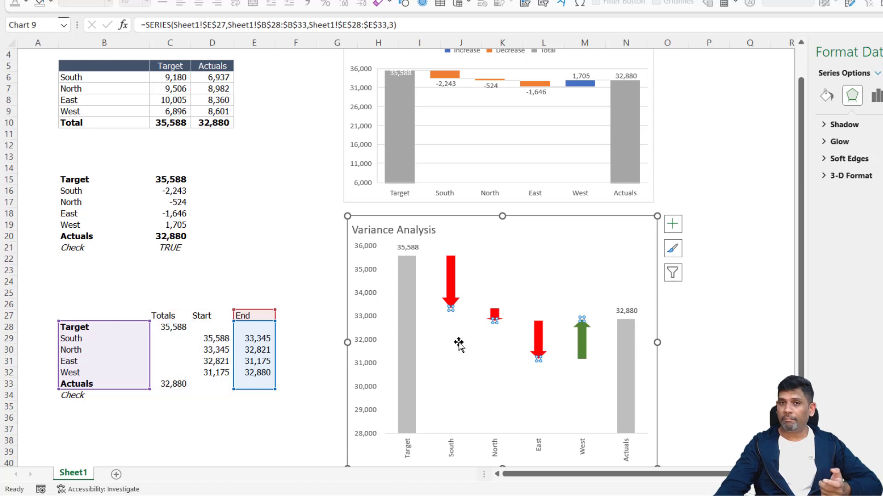
{"action": "mouse_move", "coordinate": [450, 315]}
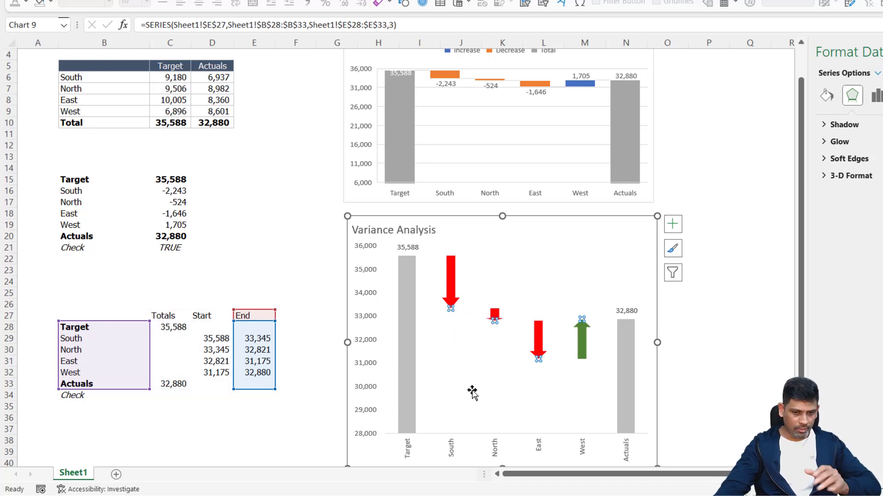
{"action": "mouse_move", "coordinate": [534, 269]}
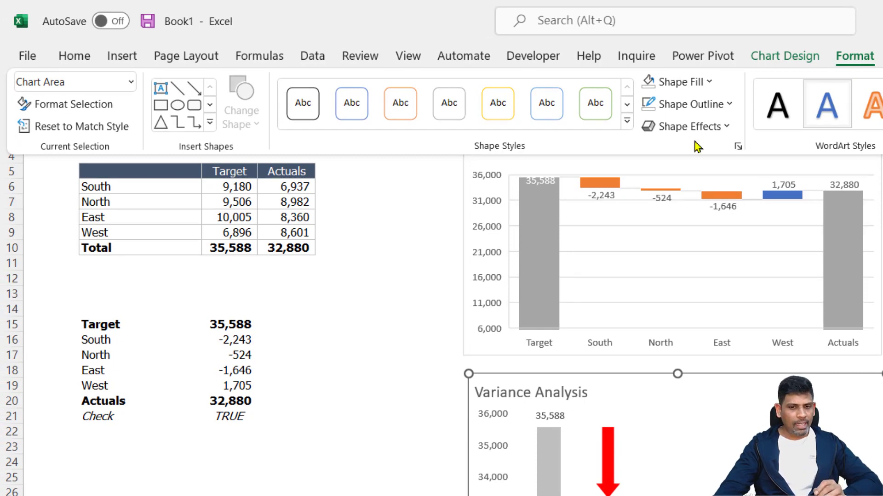
{"action": "mouse_move", "coordinate": [5, 143]}
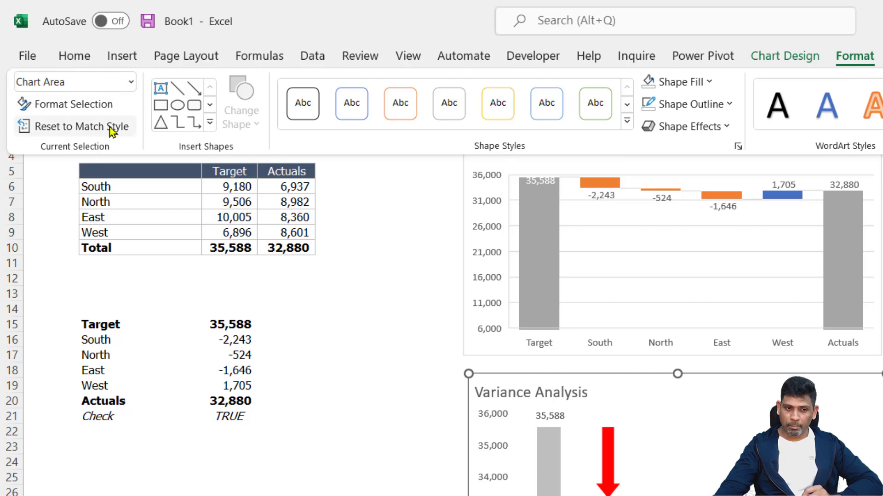
{"action": "mouse_move", "coordinate": [143, 83]}
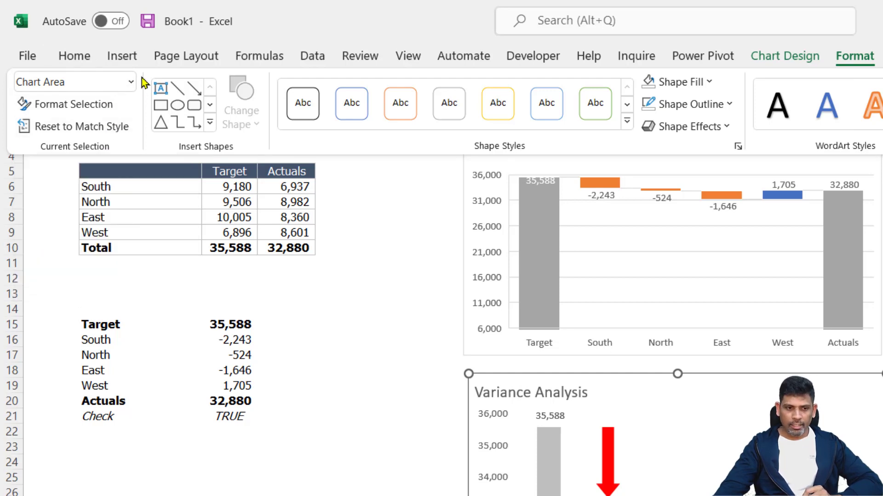
- Pick Series 'End' from the Chart Elements list and bring up its point options
{"action": "left_click", "coordinate": [73, 82]}
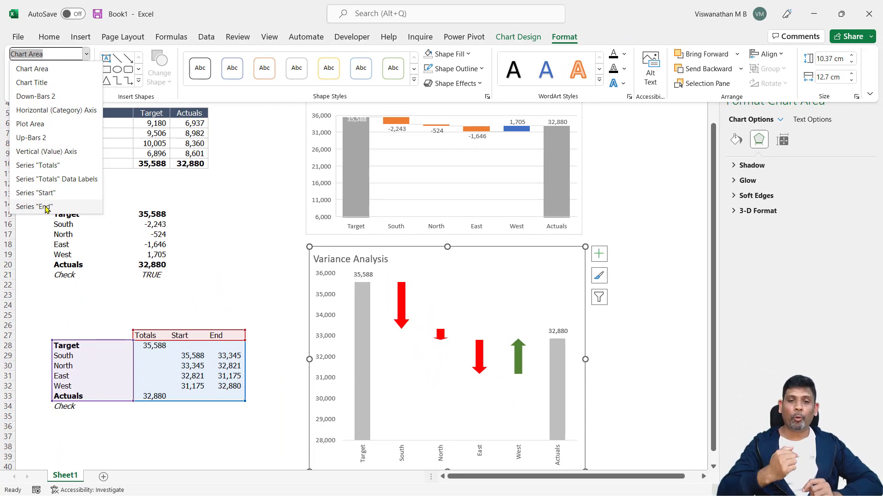
{"action": "mouse_move", "coordinate": [410, 291]}
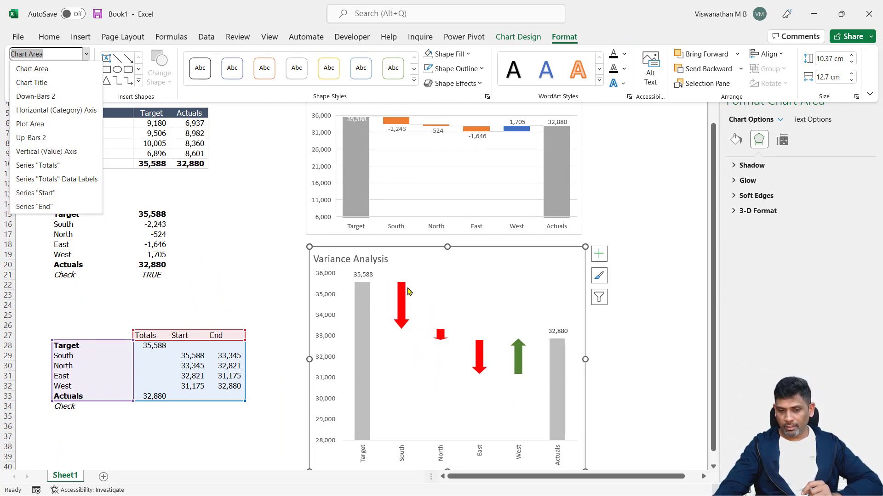
{"action": "mouse_move", "coordinate": [405, 318]}
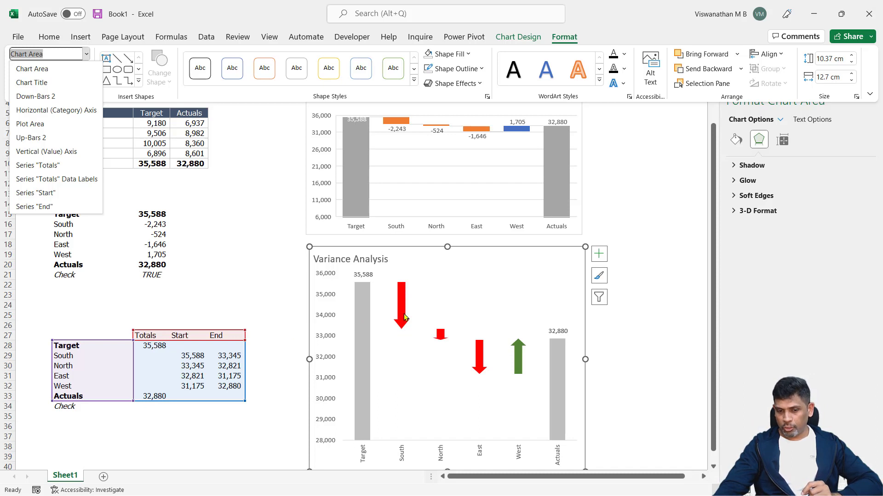
{"action": "mouse_move", "coordinate": [402, 339]}
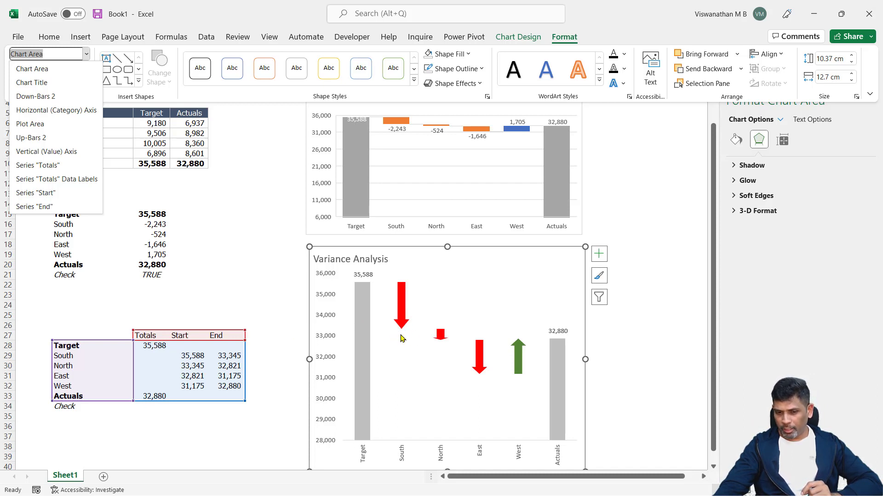
{"action": "mouse_move", "coordinate": [558, 333]}
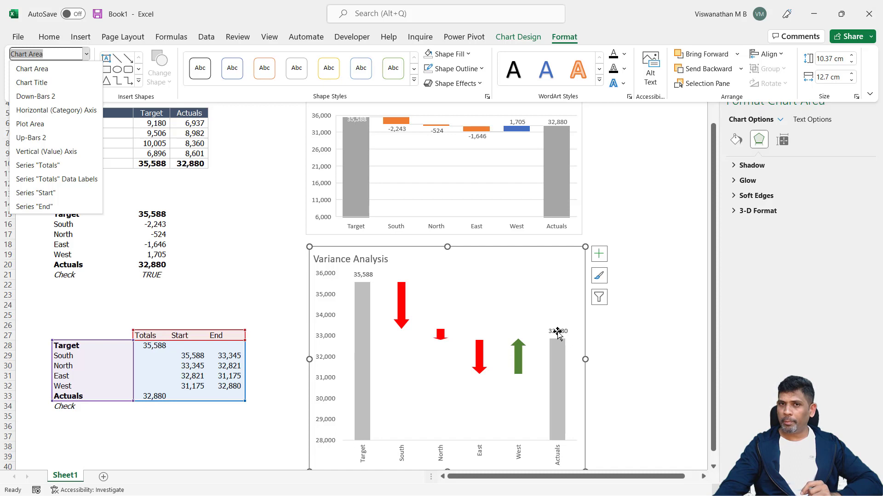
{"action": "mouse_move", "coordinate": [50, 206]}
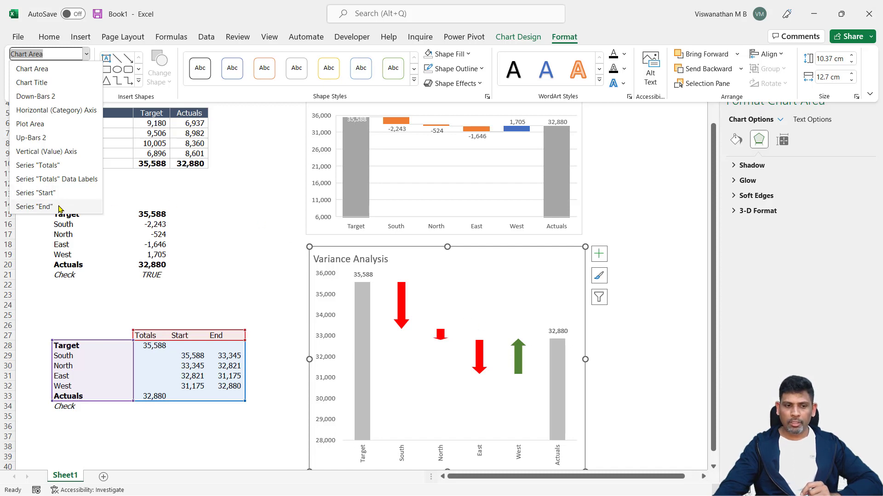
{"action": "left_click", "coordinate": [35, 206]}
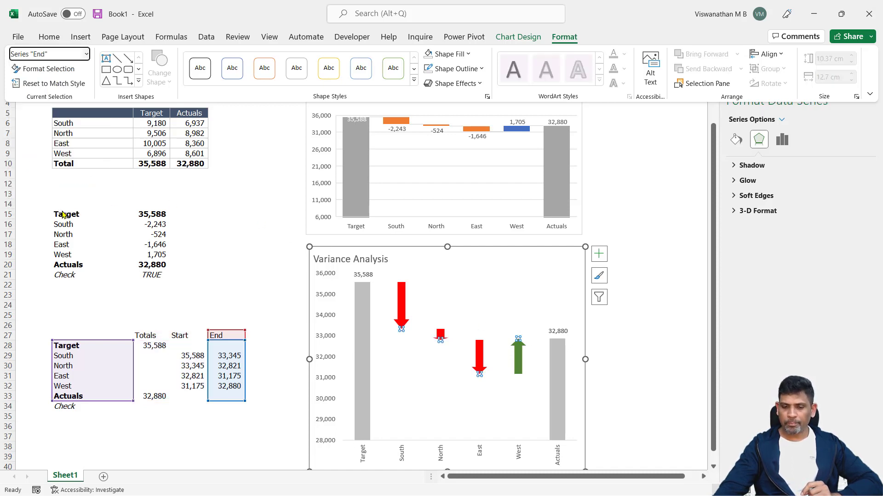
{"action": "right_click", "coordinate": [402, 312]}
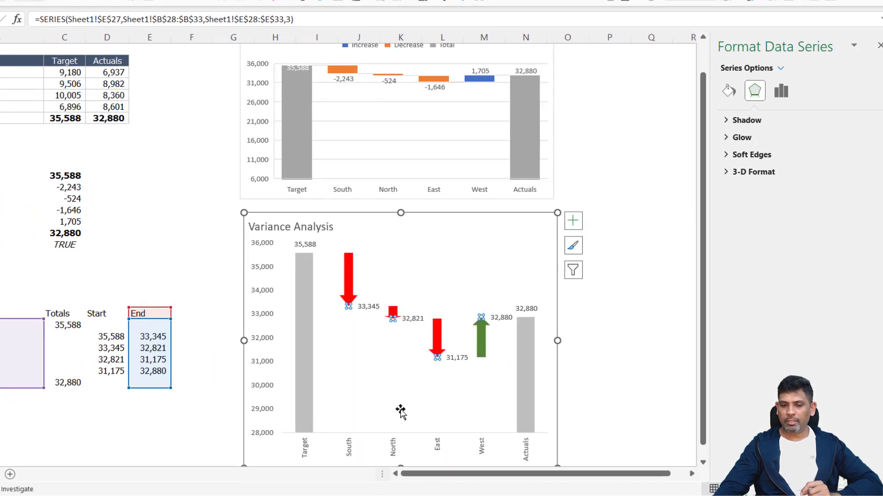
{"action": "mouse_move", "coordinate": [464, 250]}
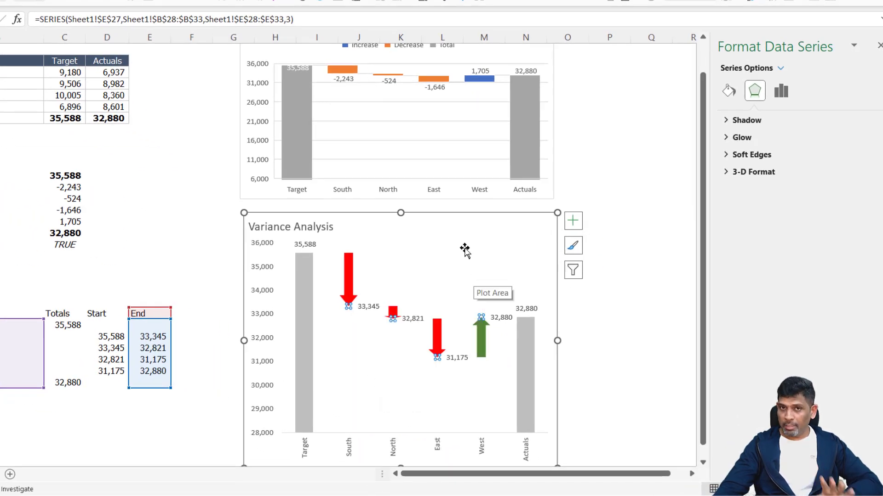
- Select the End labels (33,345, 32,821, 31,175, 32,880) and open Format Data Labels
{"action": "left_click", "coordinate": [413, 318]}
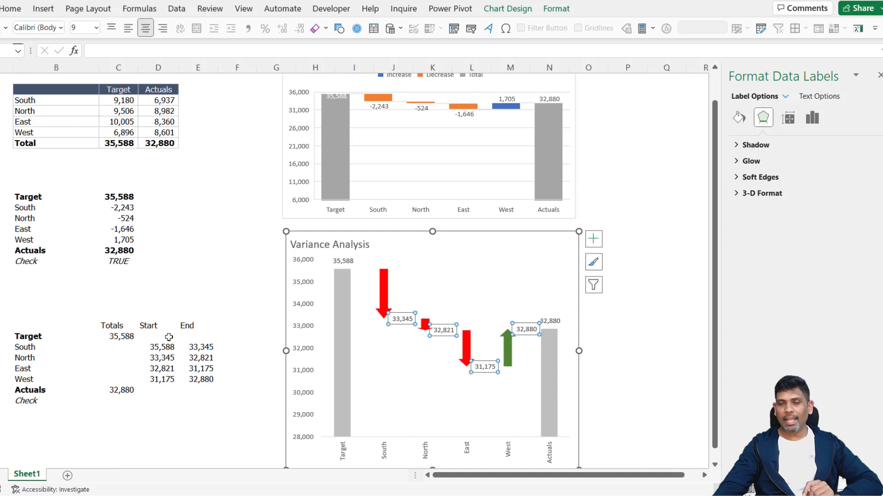
{"action": "mouse_move", "coordinate": [380, 294]}
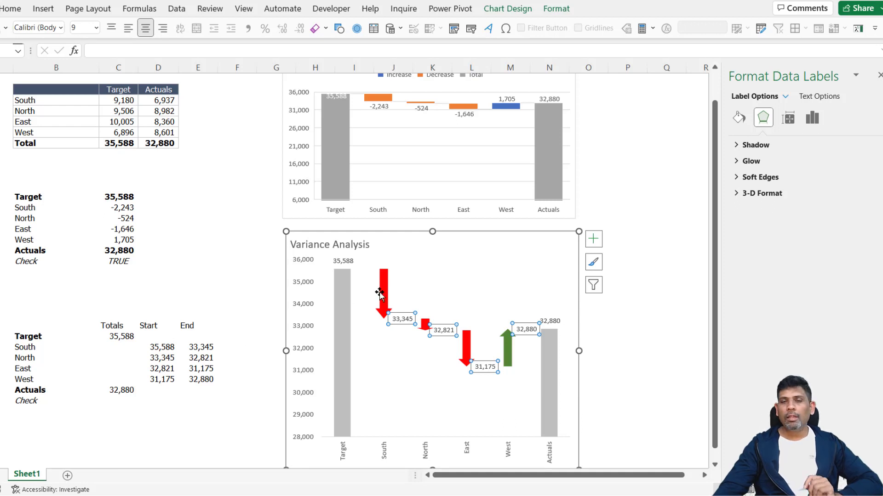
{"action": "mouse_move", "coordinate": [395, 322]}
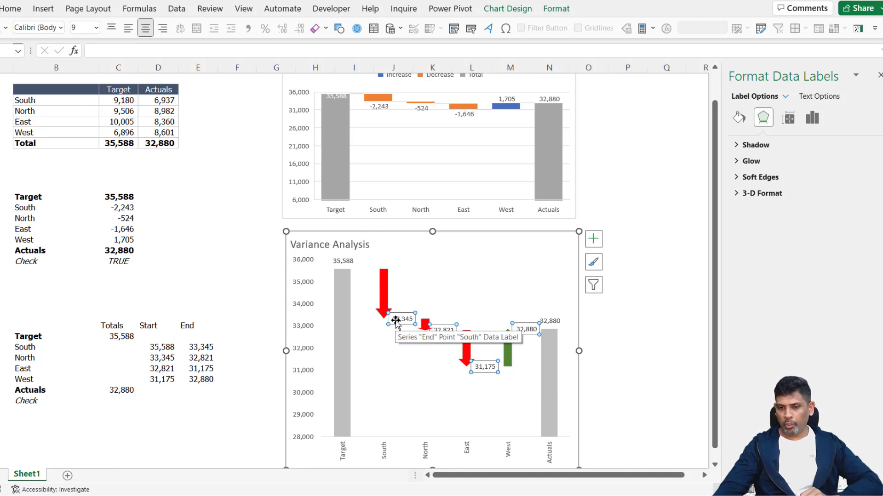
{"action": "right_click", "coordinate": [400, 319]}
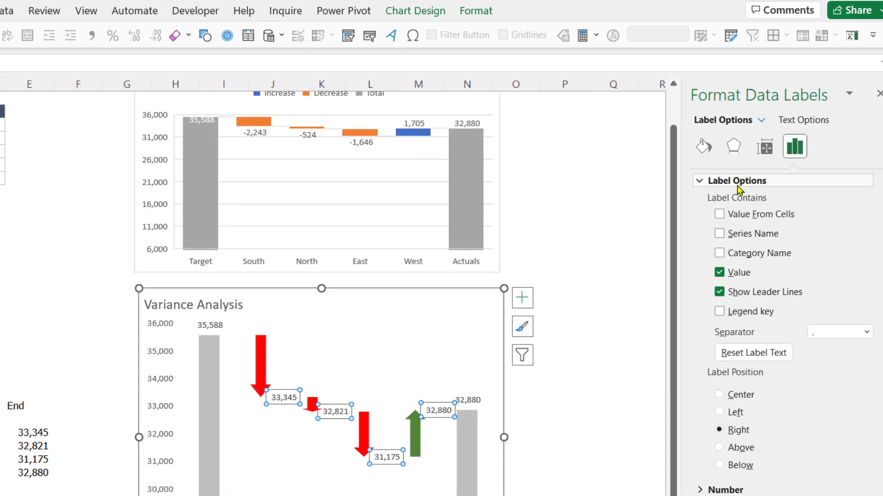
{"action": "mouse_move", "coordinate": [742, 280]}
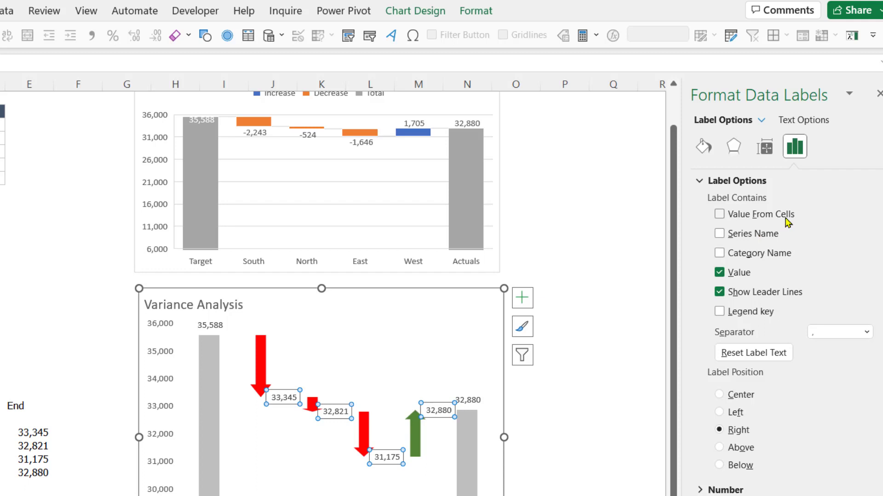
{"action": "mouse_move", "coordinate": [660, 346]}
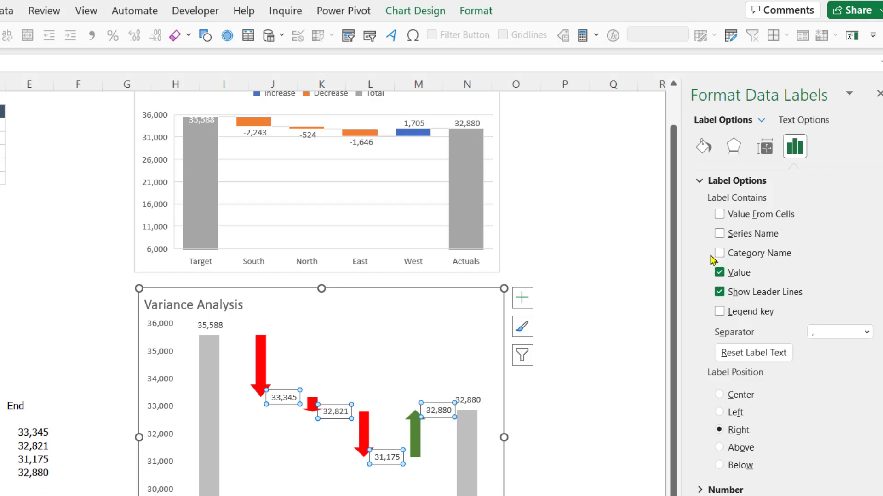
{"action": "mouse_move", "coordinate": [720, 219]}
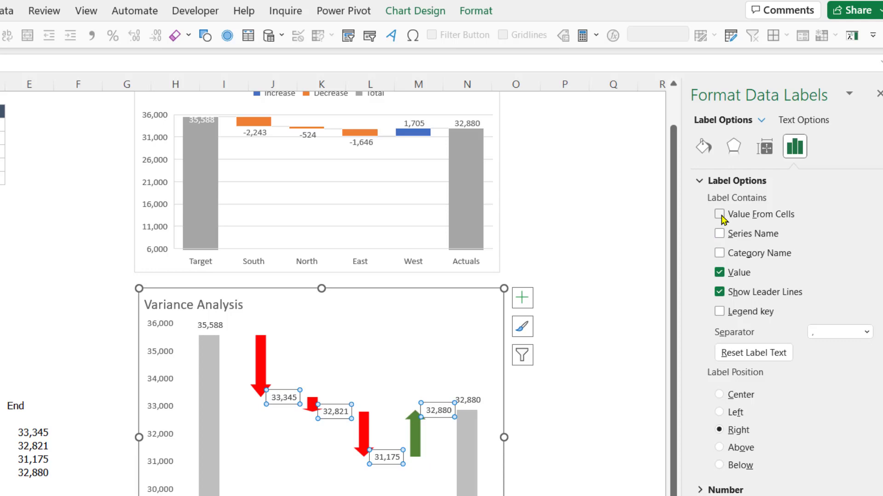
- Turn on Value From Cells for the End labels using range C15:C20
{"action": "left_click", "coordinate": [719, 214]}
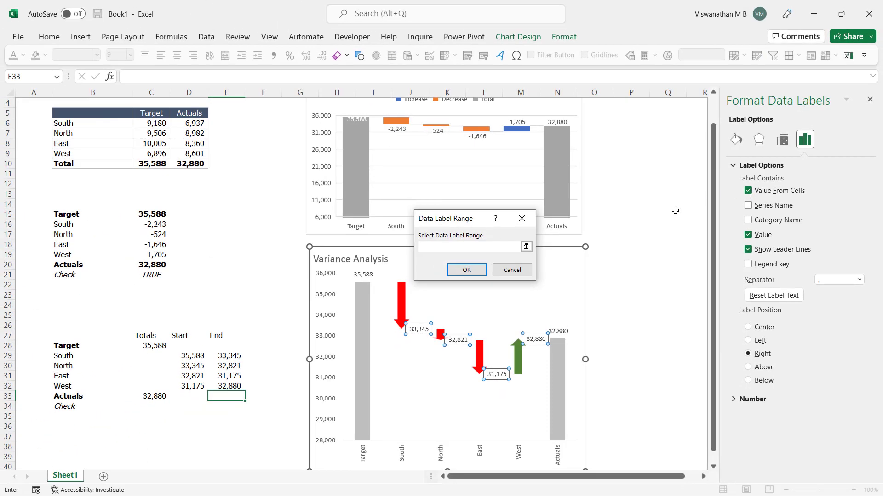
{"action": "left_click", "coordinate": [467, 247]}
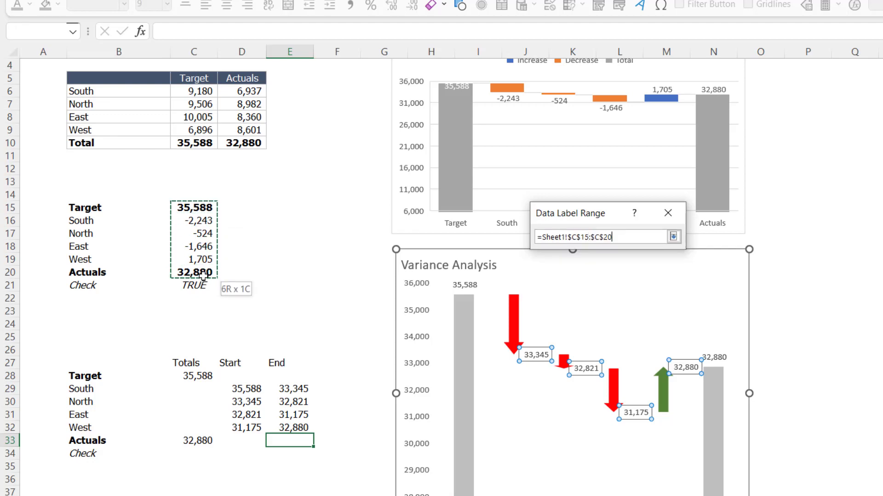
{"action": "left_click", "coordinate": [674, 237]}
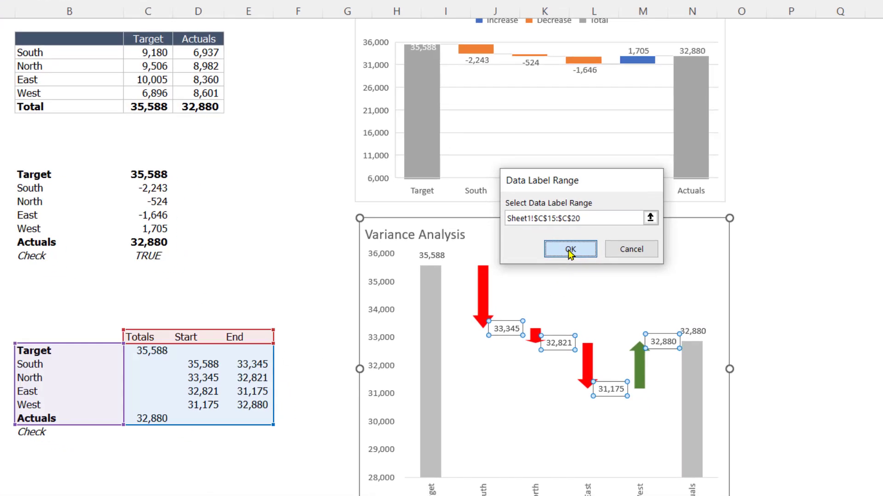
{"action": "left_click", "coordinate": [570, 248]}
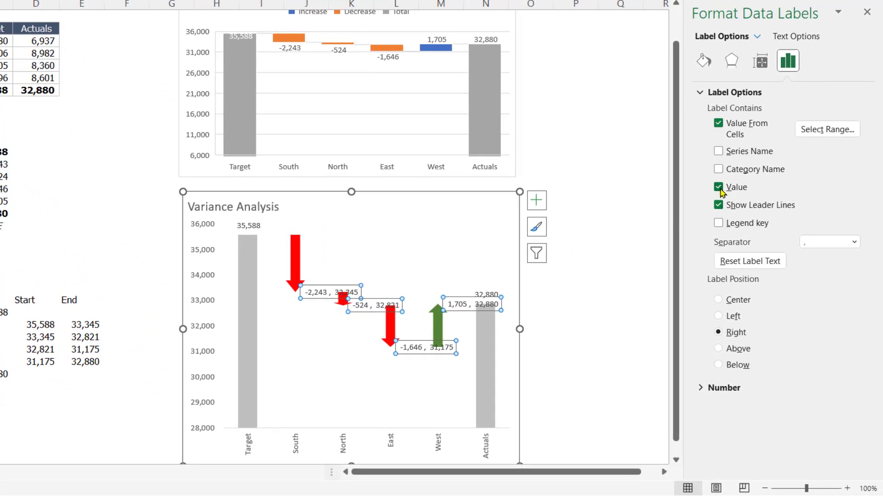
- Untick Value so arrow-tip labels show only -2,243, -524, -1,646 and 1,705
{"action": "left_click", "coordinate": [719, 187]}
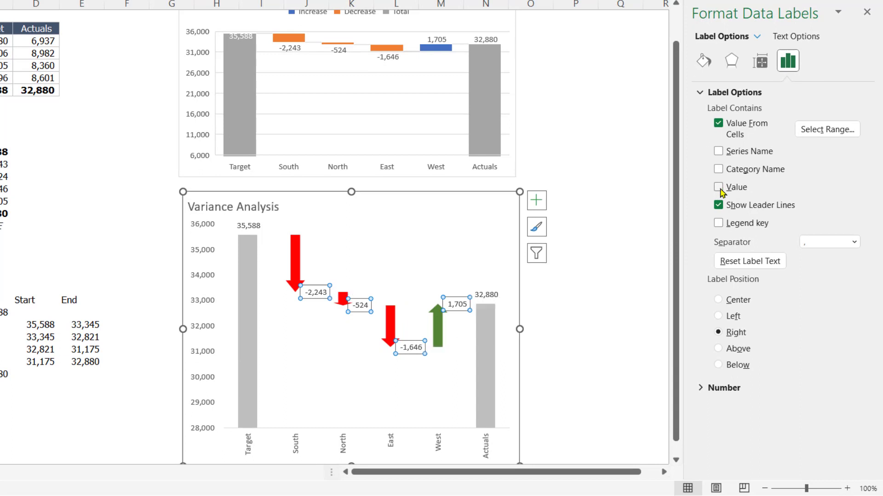
{"action": "left_click", "coordinate": [718, 188]}
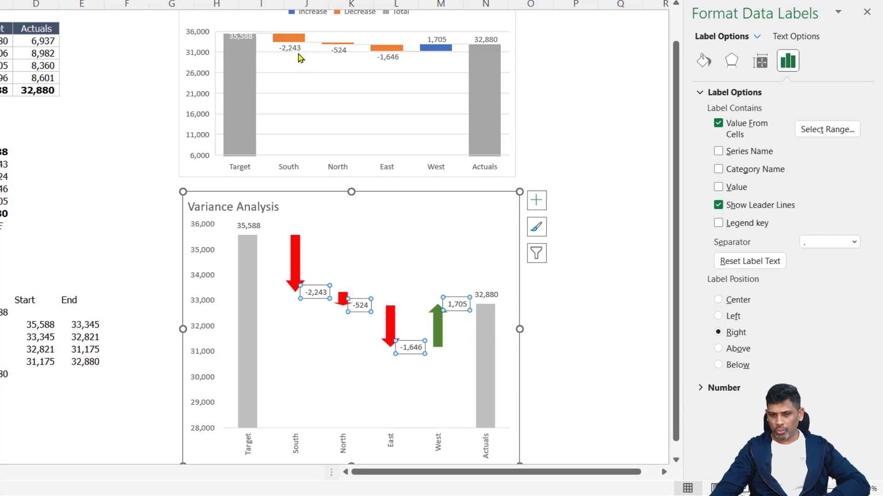
{"action": "mouse_move", "coordinate": [290, 61]}
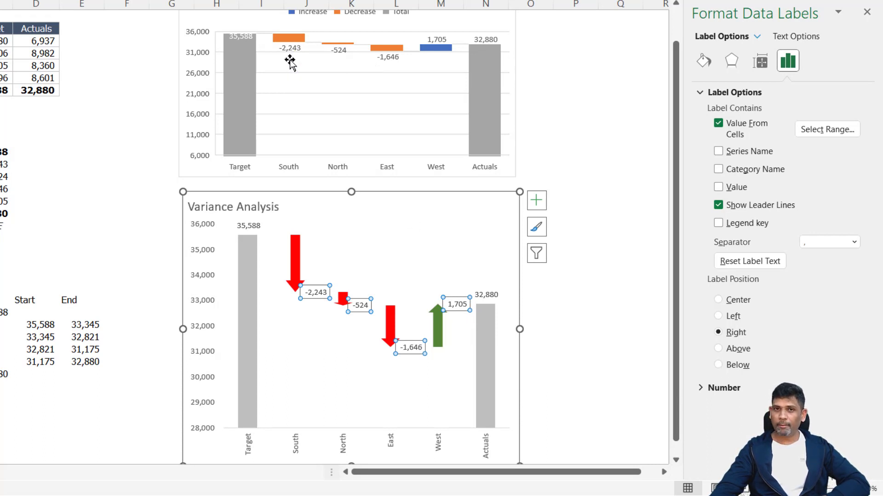
{"action": "mouse_move", "coordinate": [323, 81]}
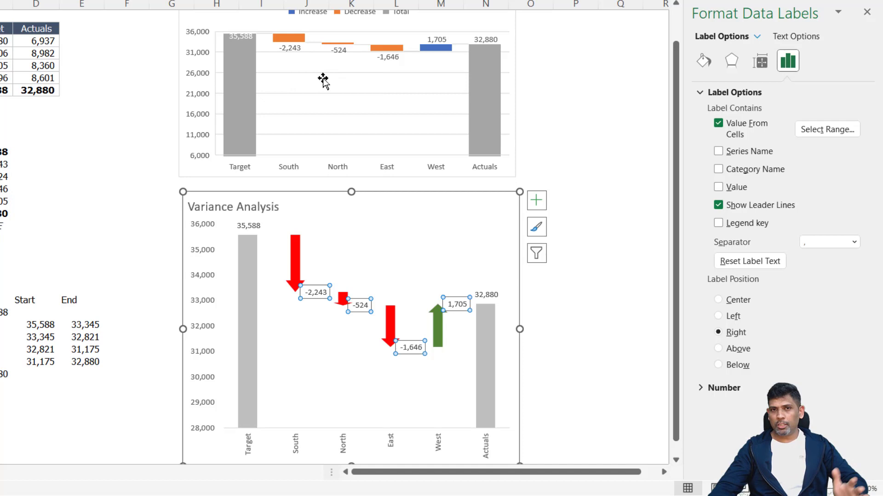
{"action": "mouse_move", "coordinate": [322, 79]}
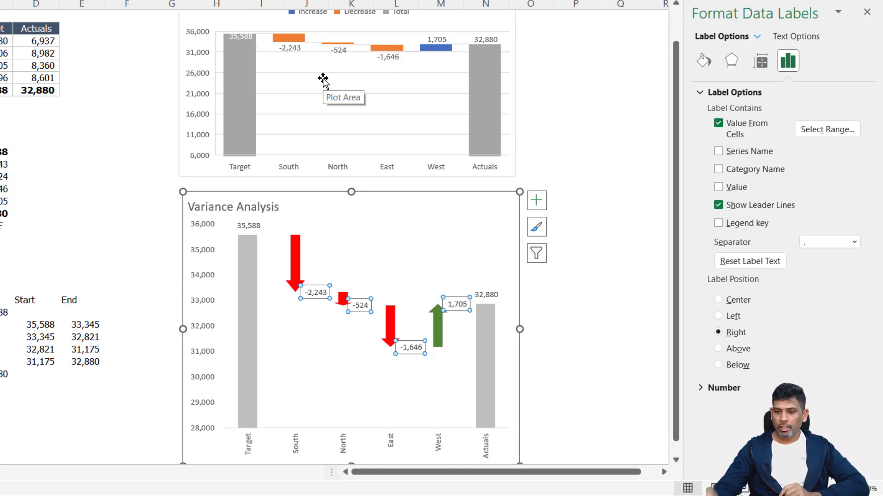
{"action": "mouse_move", "coordinate": [348, 283]}
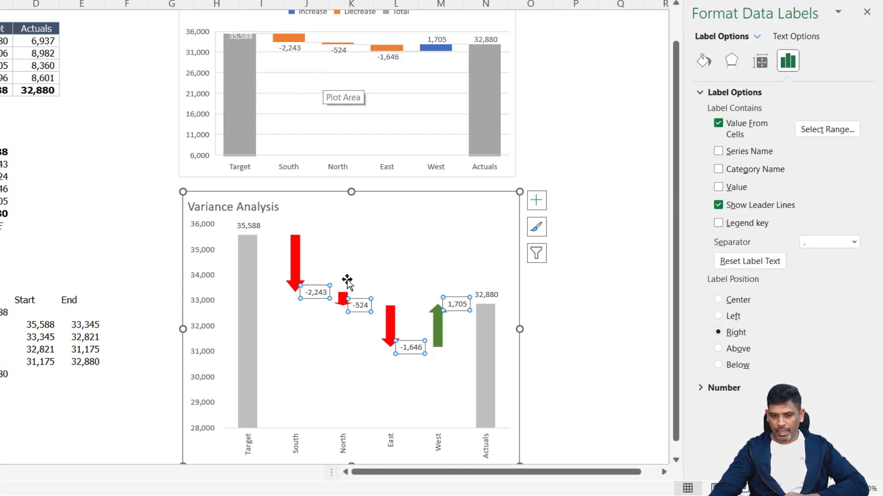
{"action": "mouse_move", "coordinate": [745, 366]}
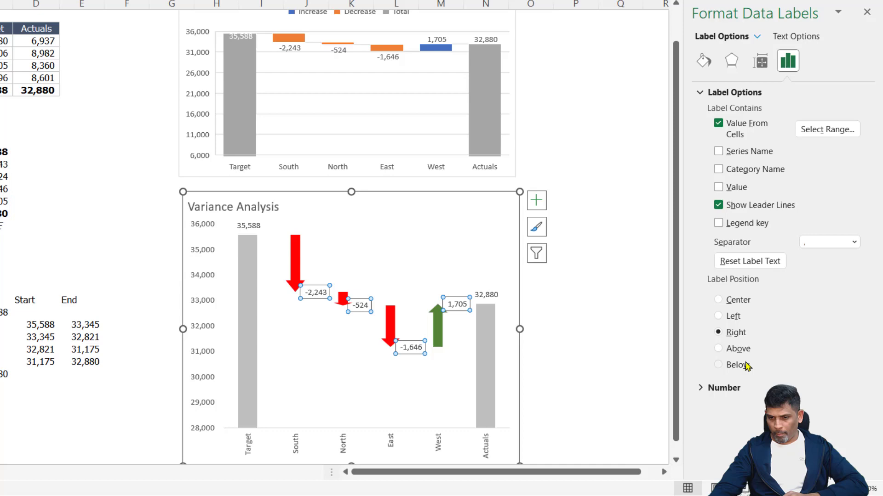
{"action": "mouse_move", "coordinate": [735, 316]}
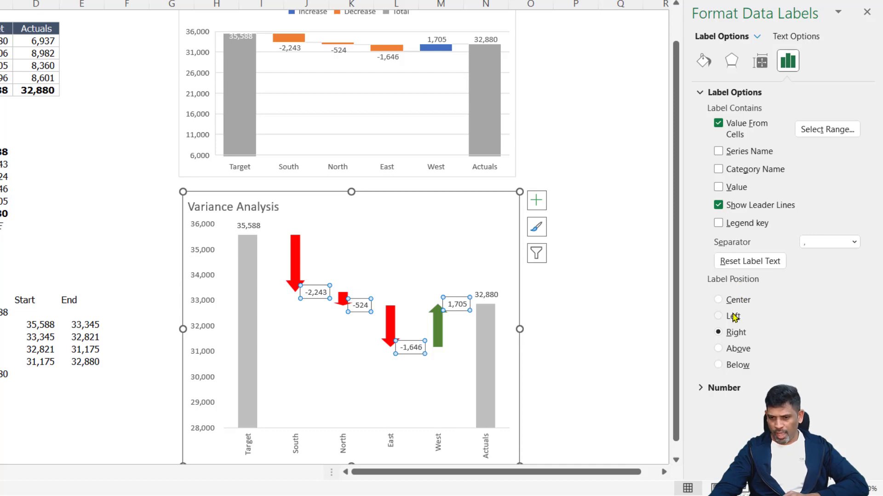
- Set the variance labels' position to Center on the arrow tips
{"action": "left_click", "coordinate": [718, 300]}
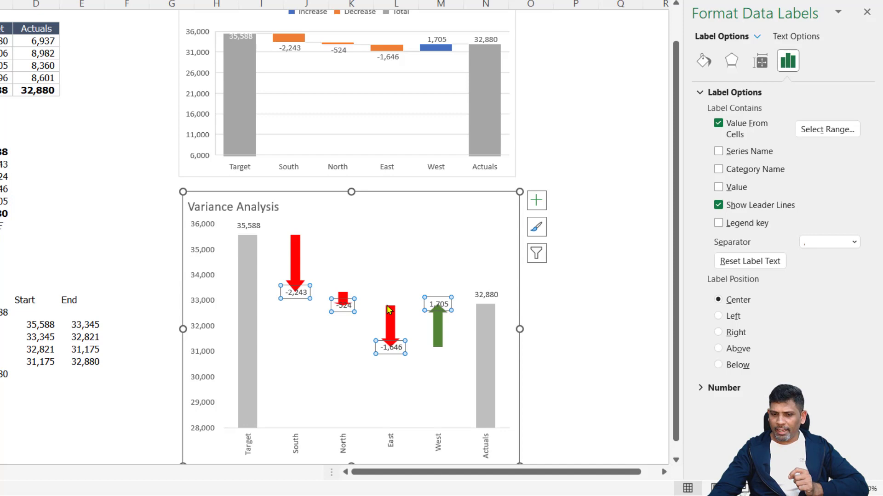
{"action": "mouse_move", "coordinate": [437, 326]}
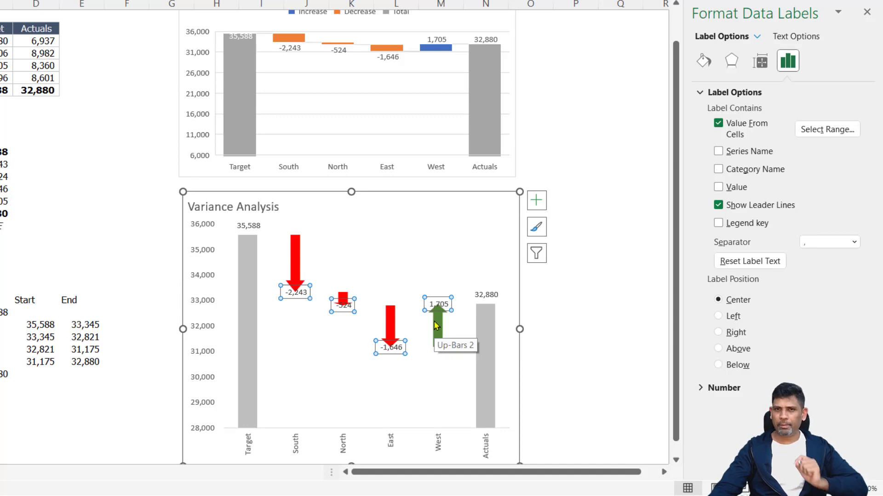
{"action": "mouse_move", "coordinate": [482, 344]}
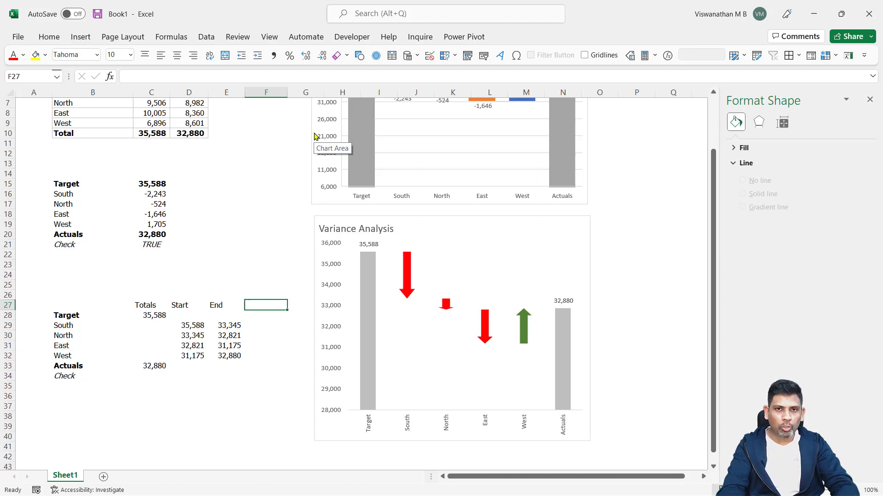
- Add the 'Padded end point' heading and enter South's padded formula, giving 33,145.06
{"action": "type", "text": "Padded end point"}
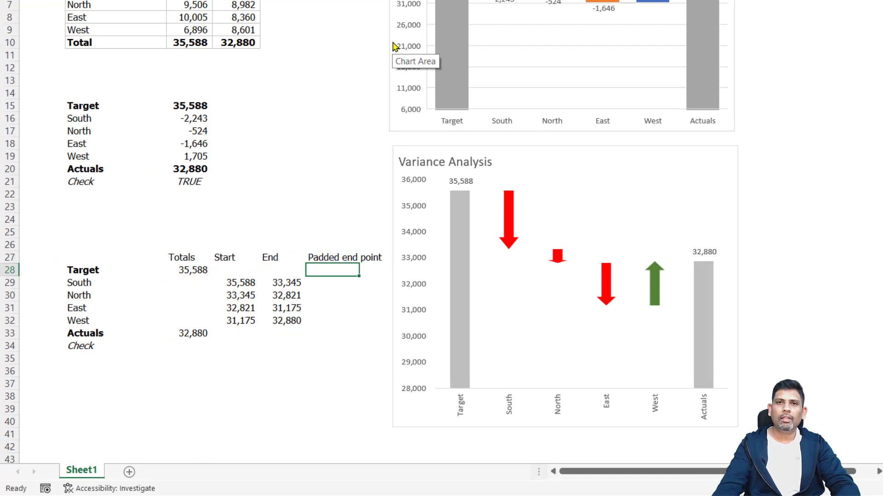
{"action": "left_click", "coordinate": [506, 233]}
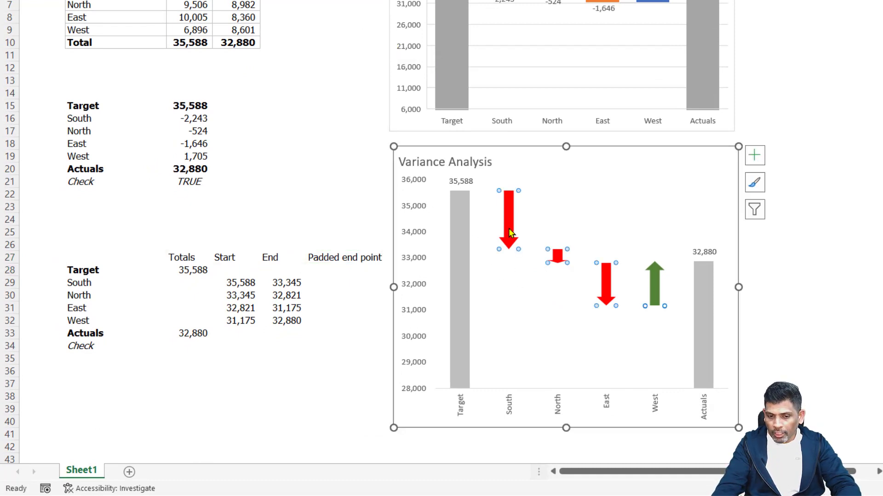
{"action": "mouse_move", "coordinate": [503, 259]}
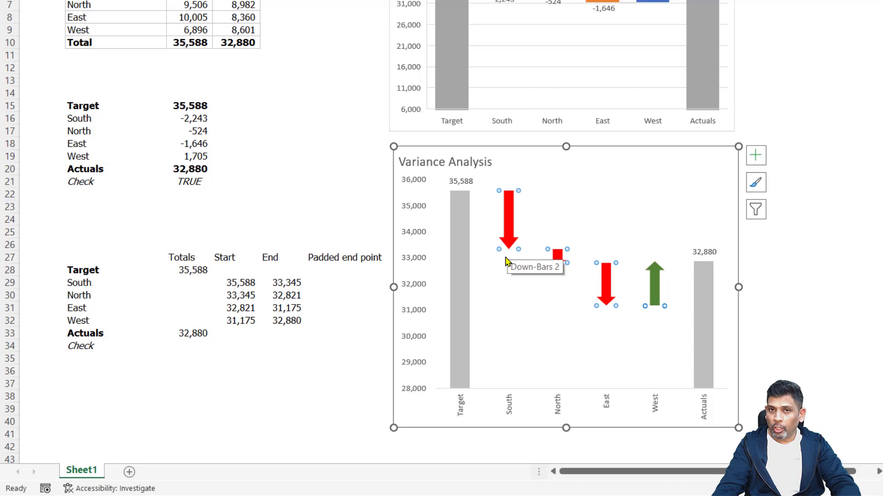
{"action": "left_click", "coordinate": [284, 275]}
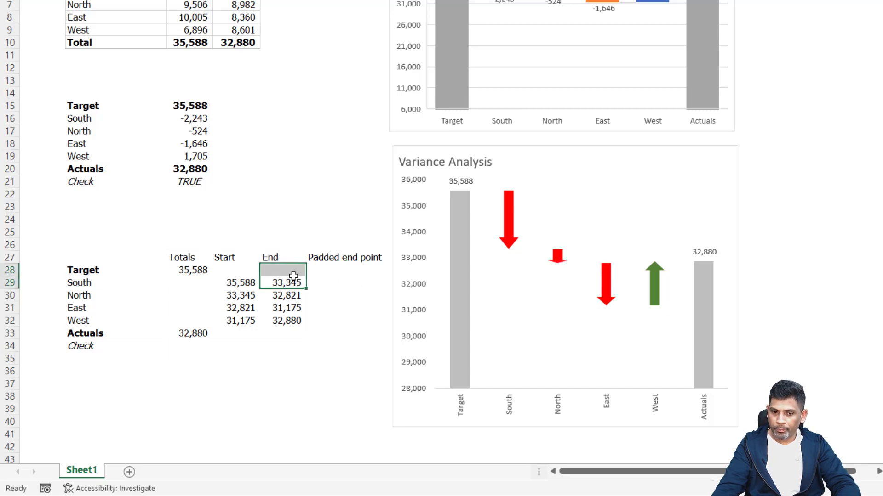
{"action": "mouse_move", "coordinate": [317, 281]}
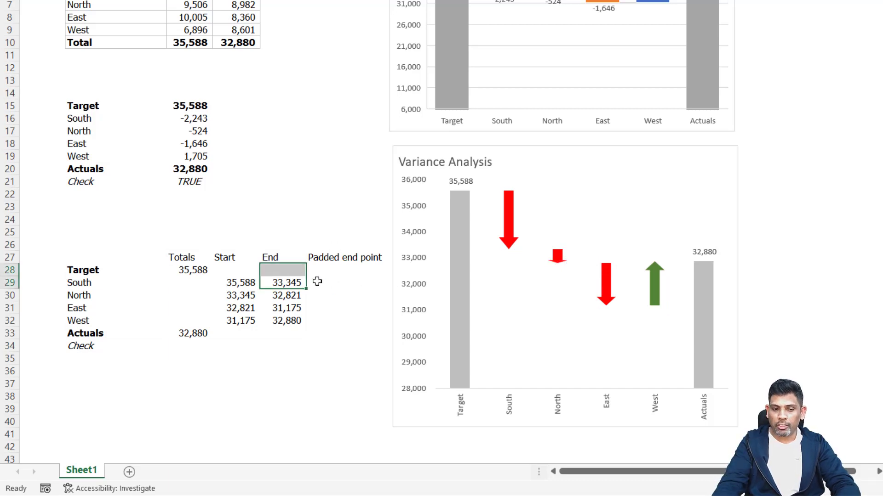
{"action": "type", "text": "="}
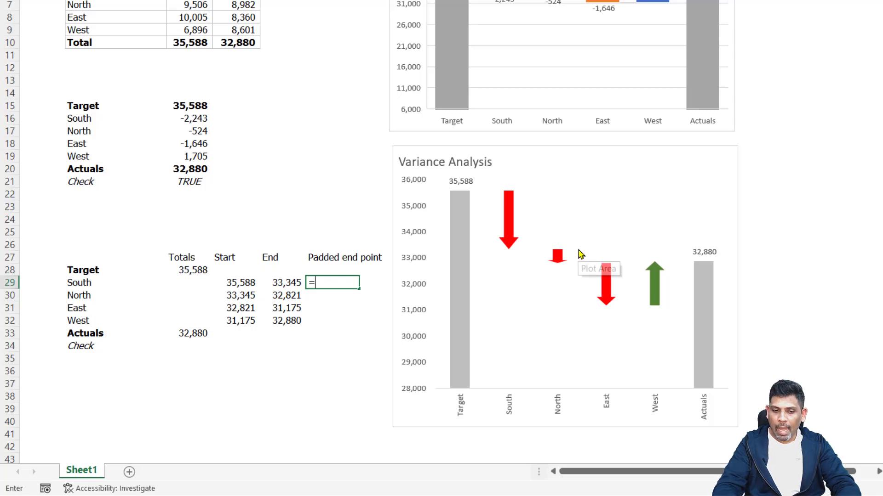
{"action": "type", "text": "E29 - 200"}
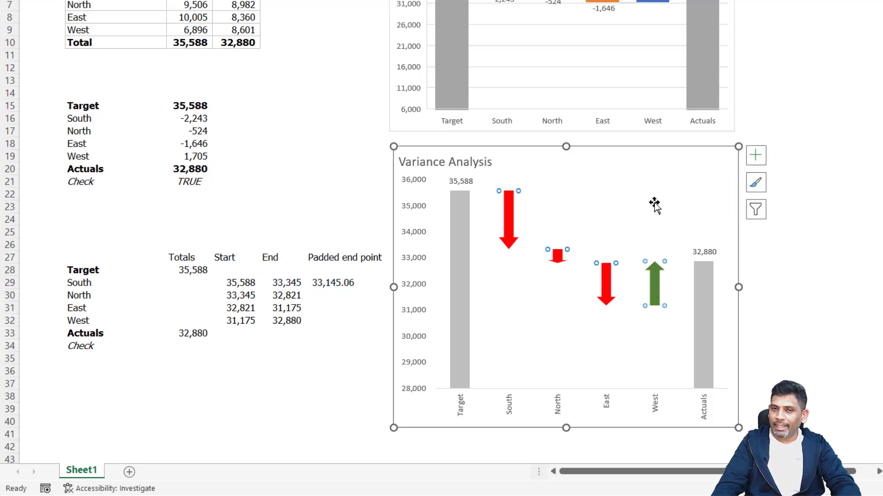
- Type West's padded formula =E32 + 250 * sign(E32-D32)
{"action": "left_click", "coordinate": [332, 332]}
{"action": "type", "text": "=E32"}
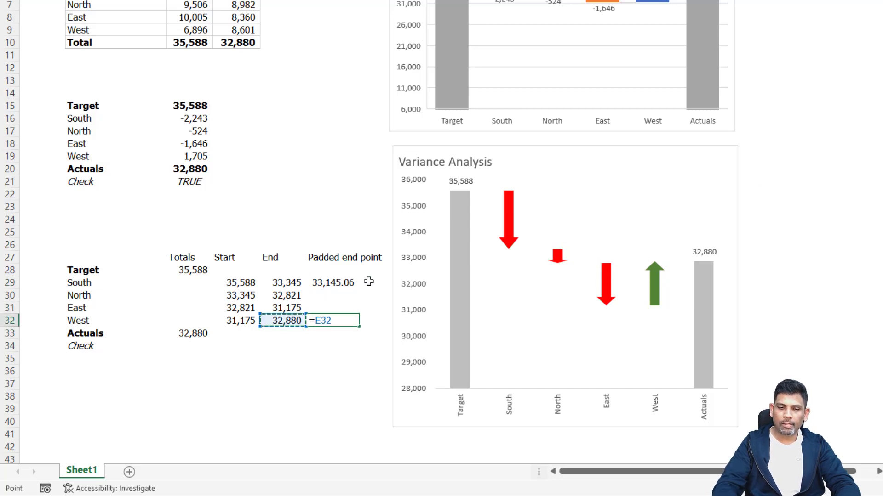
{"action": "key", "text": "Return"}
{"action": "type", "text": "+ 250"}
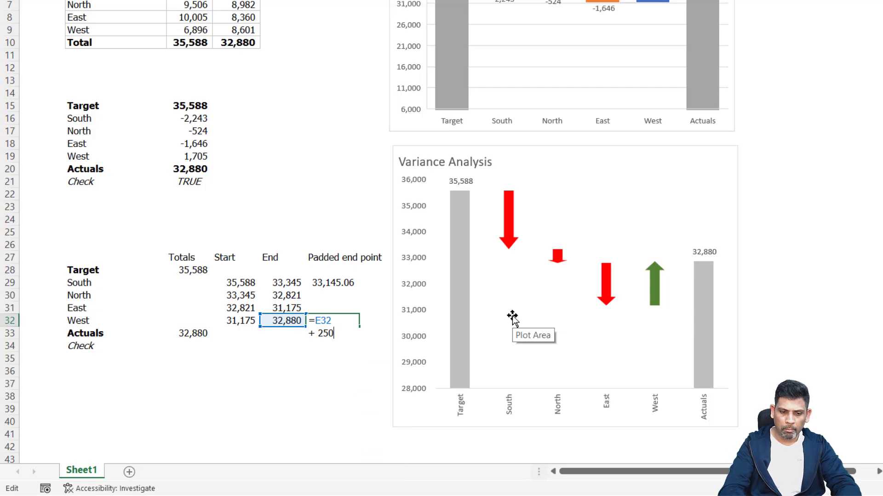
{"action": "type", "text": "*"}
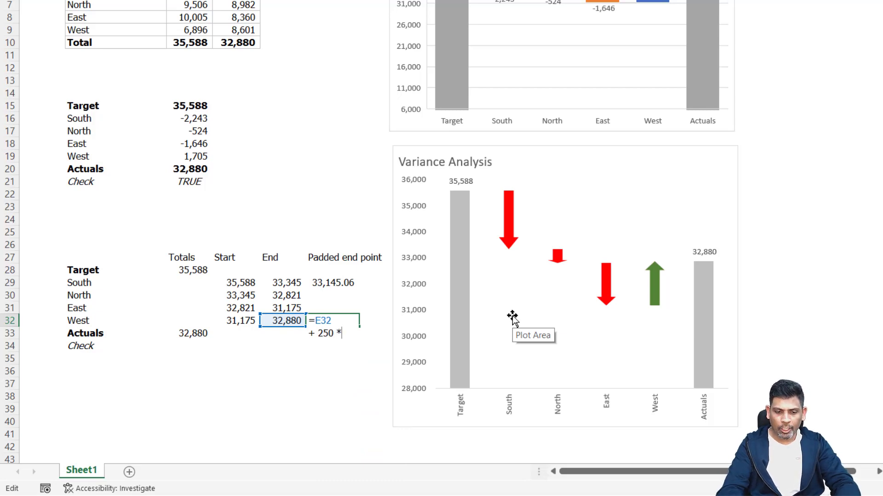
{"action": "type", "text": "sign"}
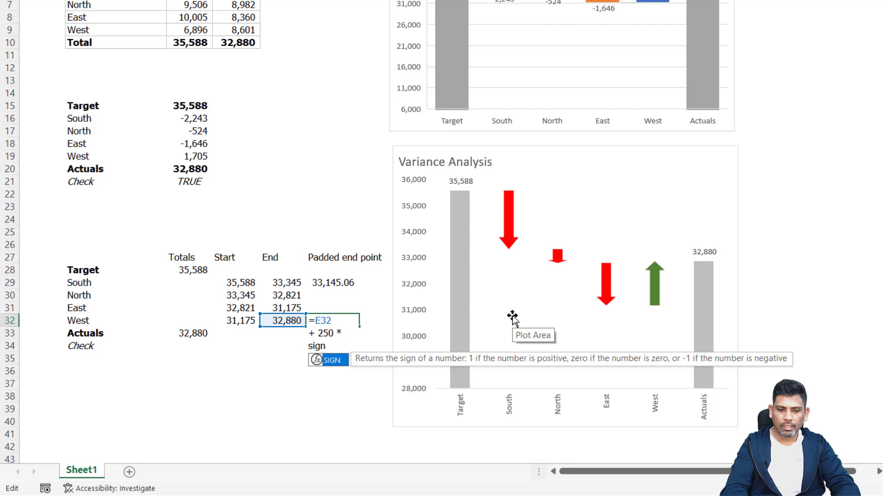
{"action": "type", "text": "("}
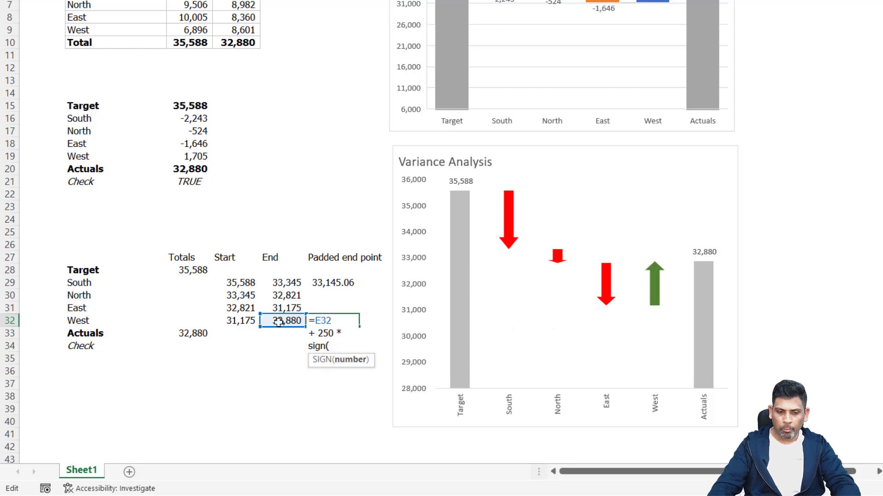
{"action": "type", "text": "E32-D32"}
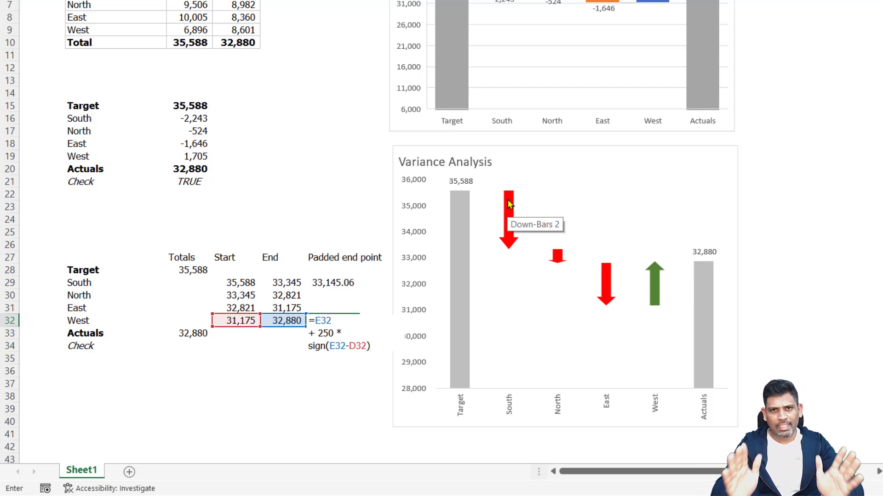
{"action": "mouse_move", "coordinate": [376, 291]}
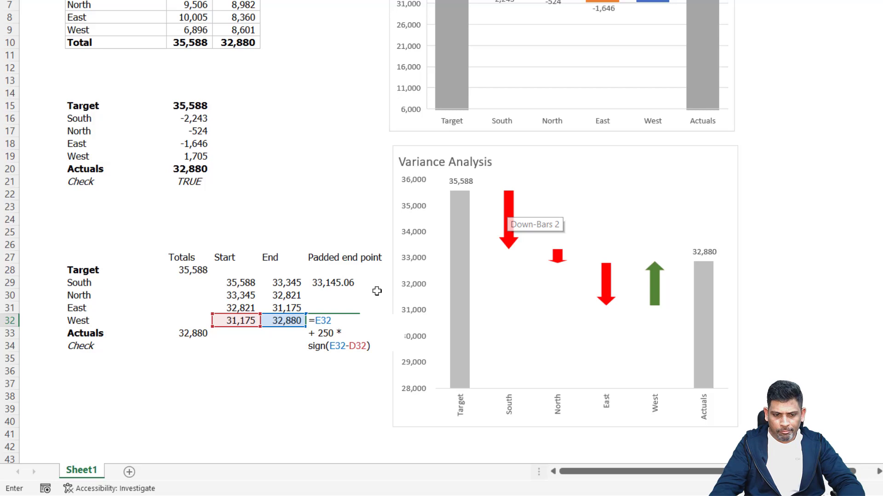
{"action": "mouse_move", "coordinate": [363, 360]}
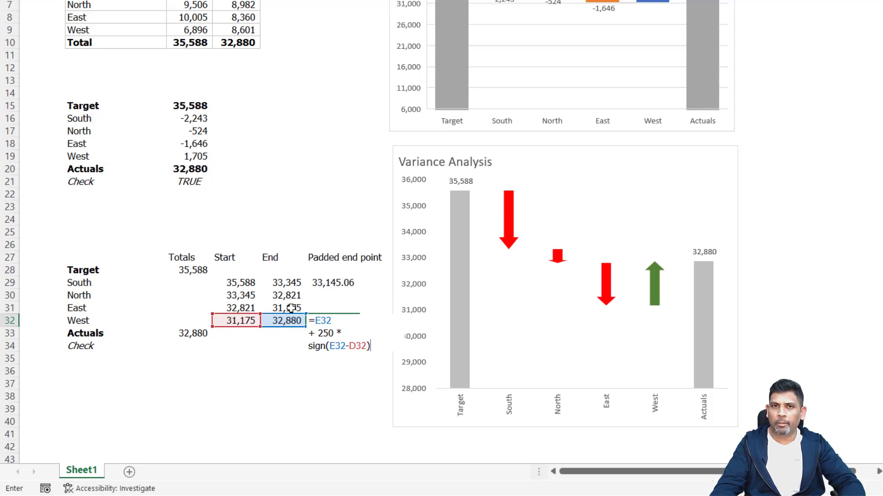
{"action": "mouse_move", "coordinate": [515, 275]}
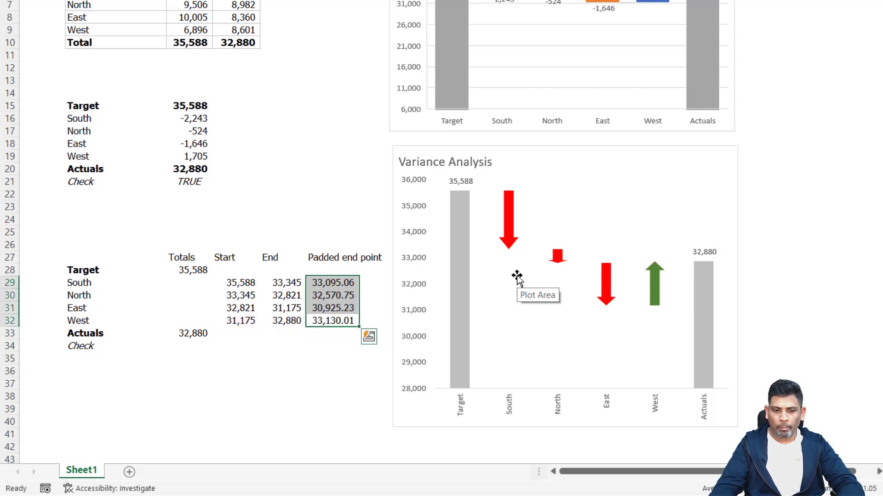
{"action": "mouse_move", "coordinate": [614, 352]}
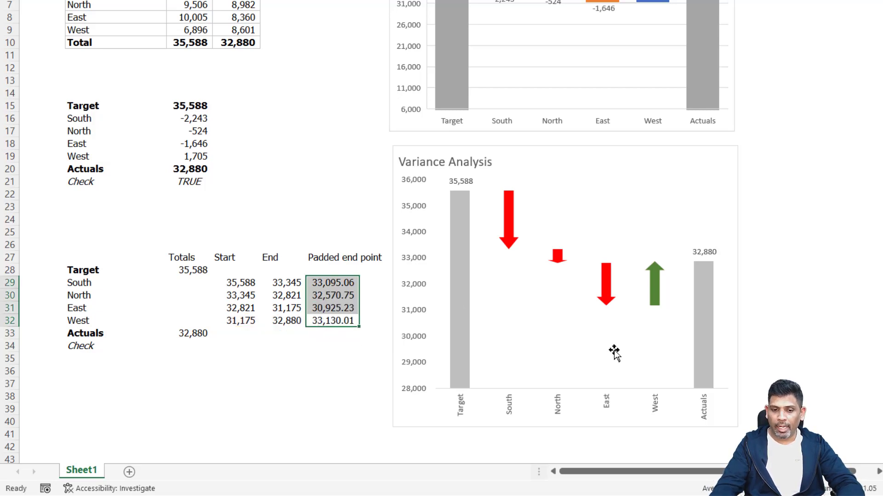
- Add a 'Padded values' chart series with values Sheet1!$F$28:$F$33
{"action": "left_click", "coordinate": [615, 352]}
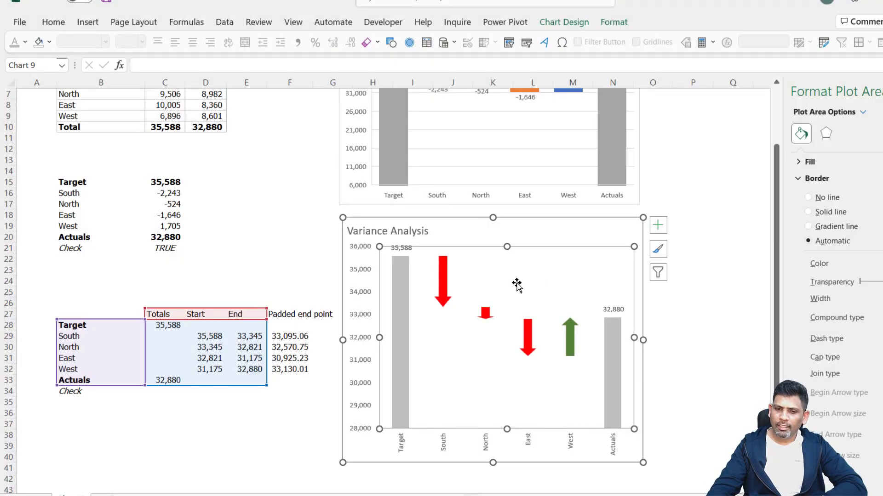
{"action": "right_click", "coordinate": [517, 284]}
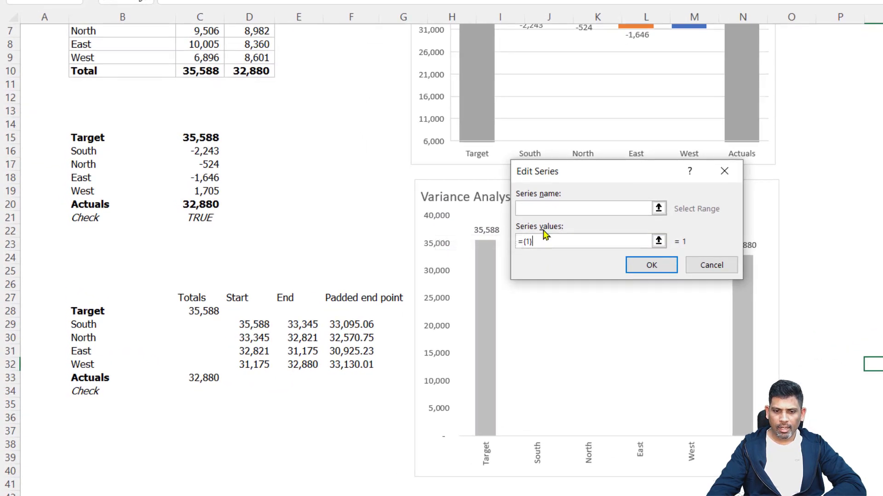
{"action": "type", "text": "P"}
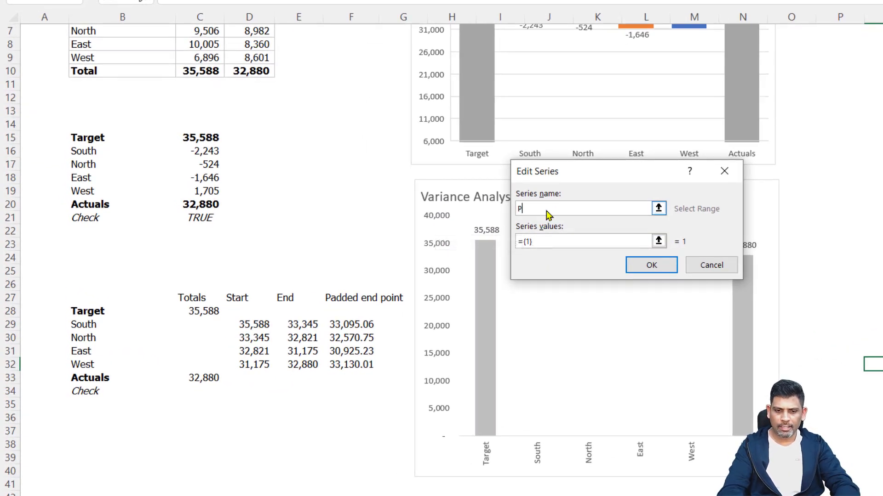
{"action": "type", "text": "added value"}
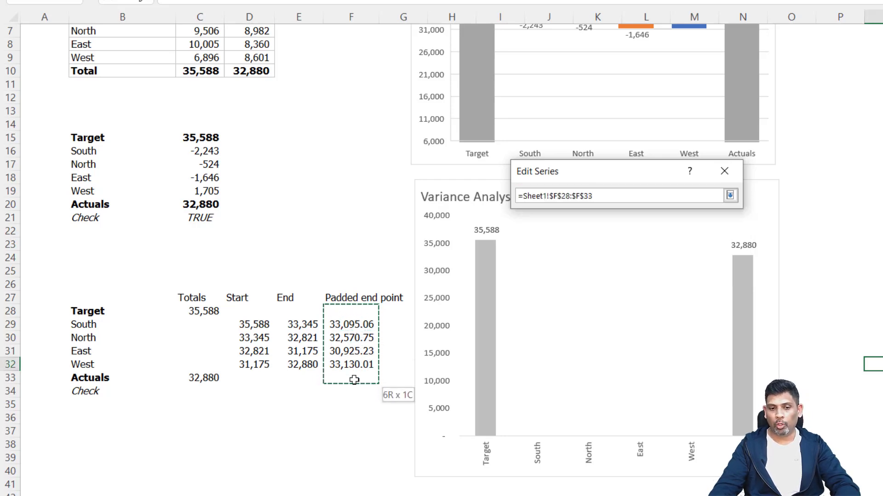
{"action": "left_click", "coordinate": [730, 196]}
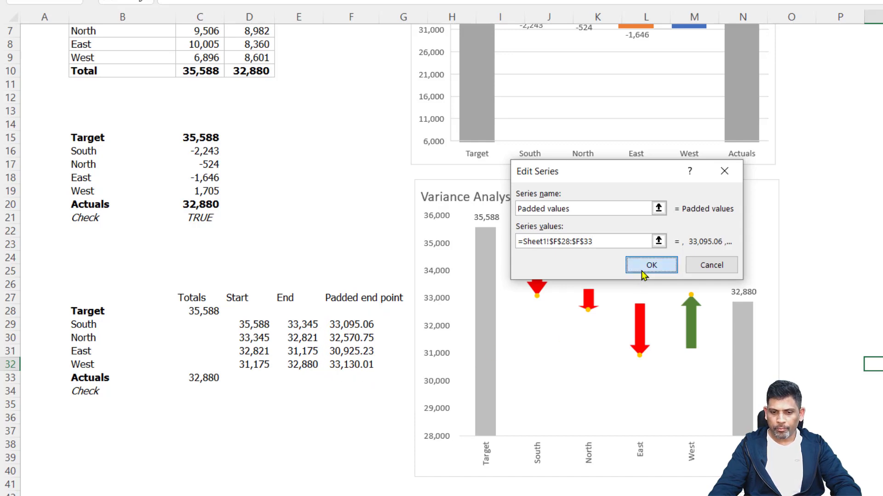
{"action": "left_click", "coordinate": [651, 265]}
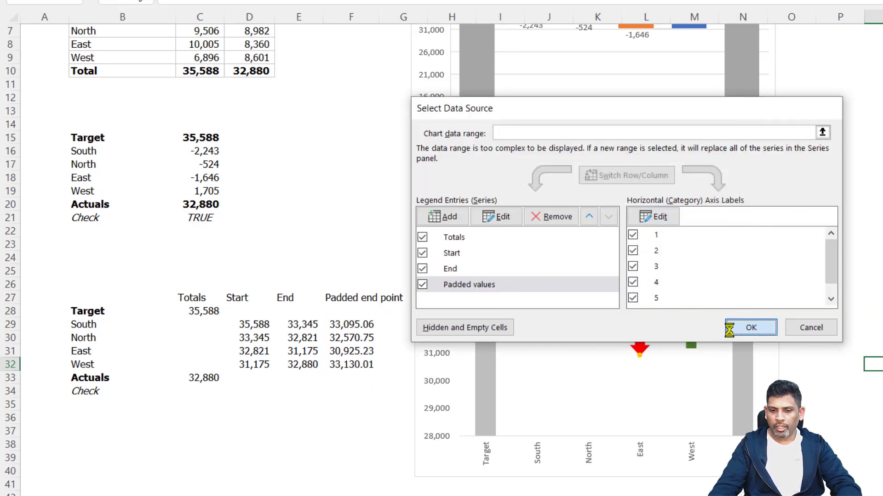
{"action": "left_click", "coordinate": [751, 328]}
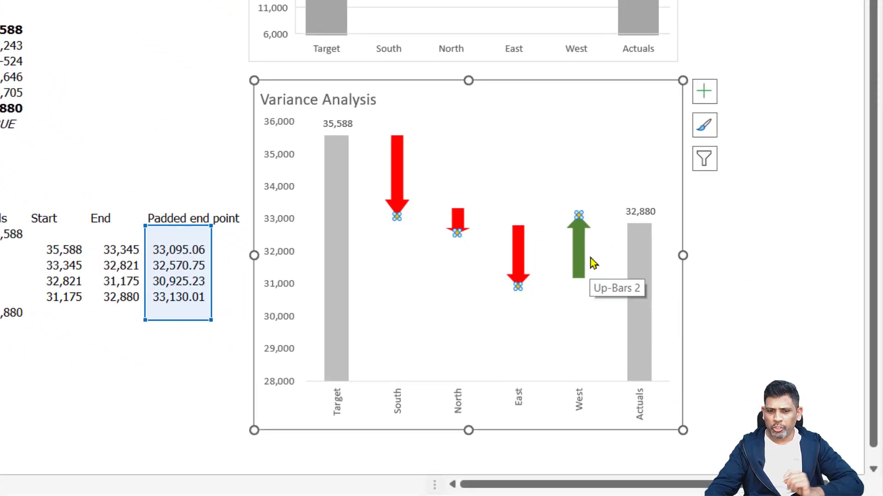
{"action": "mouse_move", "coordinate": [517, 290]}
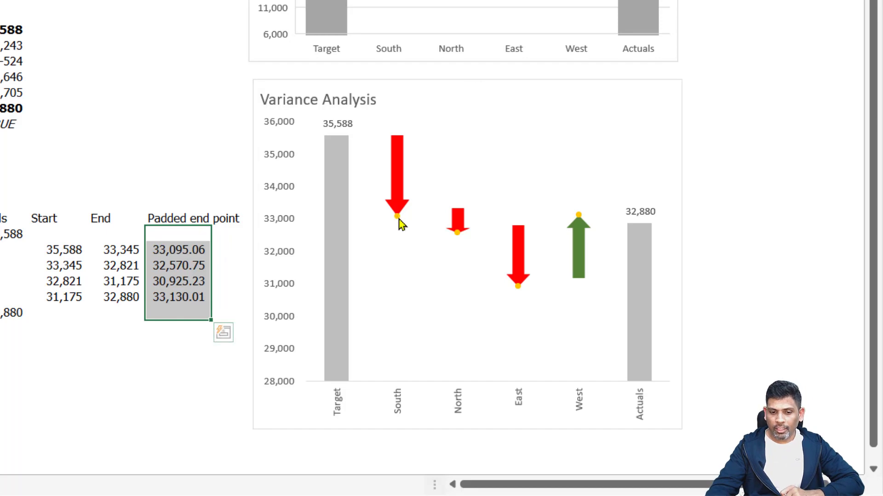
- Change the Padded values series chart type to Scatter in the Combo settings
{"action": "left_click", "coordinate": [398, 218]}
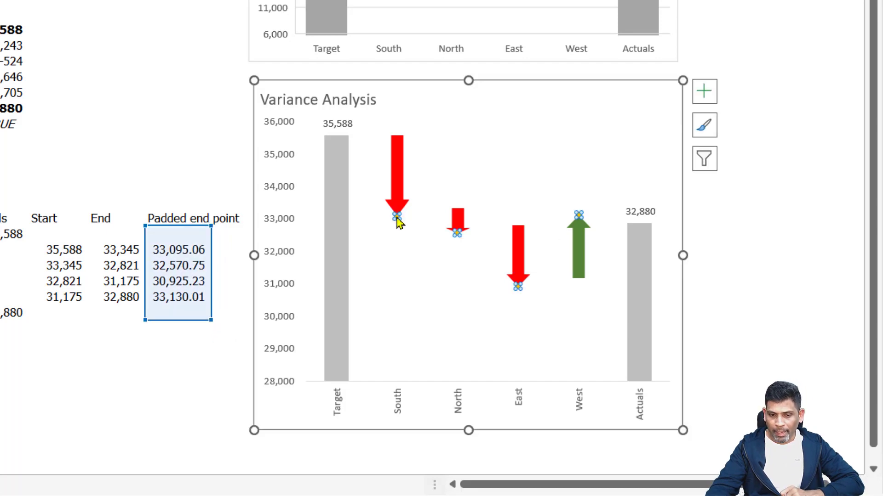
{"action": "right_click", "coordinate": [397, 218]}
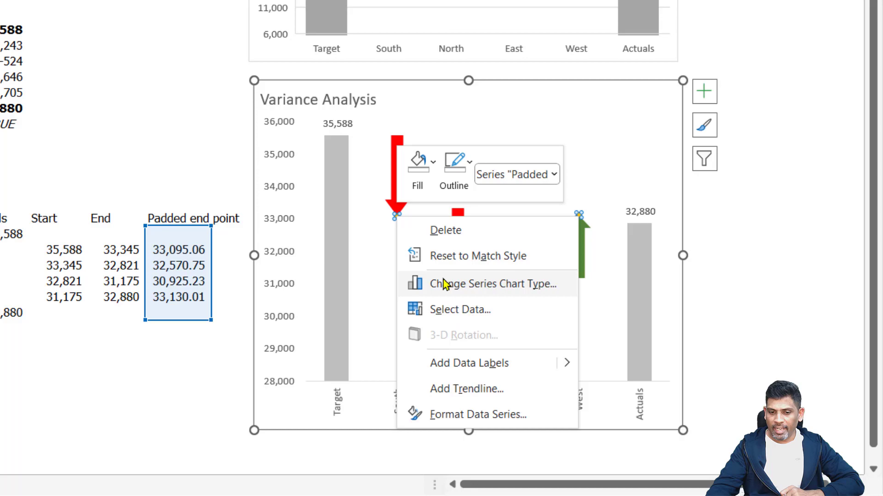
{"action": "left_click", "coordinate": [491, 284]}
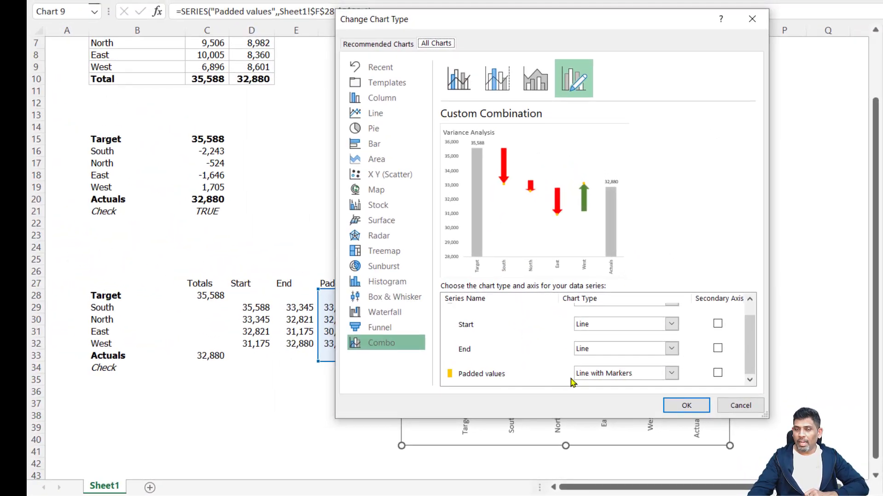
{"action": "mouse_move", "coordinate": [590, 379]}
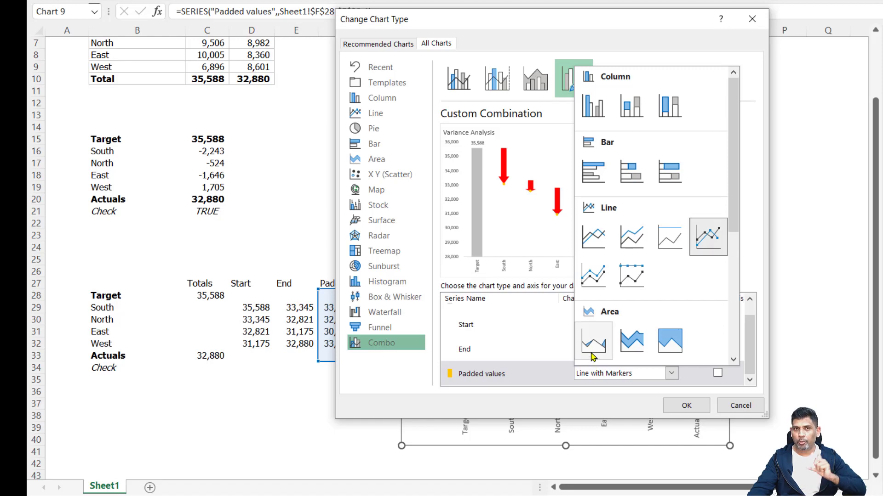
{"action": "scroll", "scroll_direction": "down", "scroll_amount": 3}
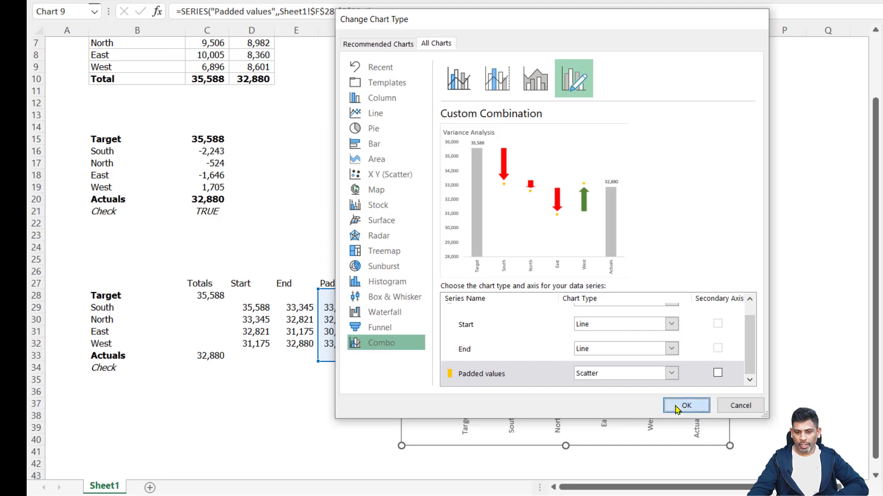
{"action": "left_click", "coordinate": [686, 406]}
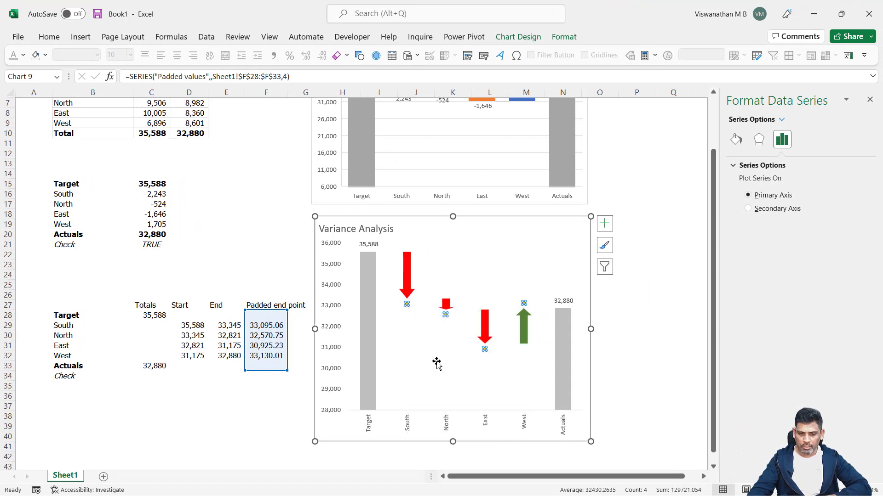
- Label the scatter points with centred cell-based variances, hiding Y Value
{"action": "left_click", "coordinate": [428, 304]}
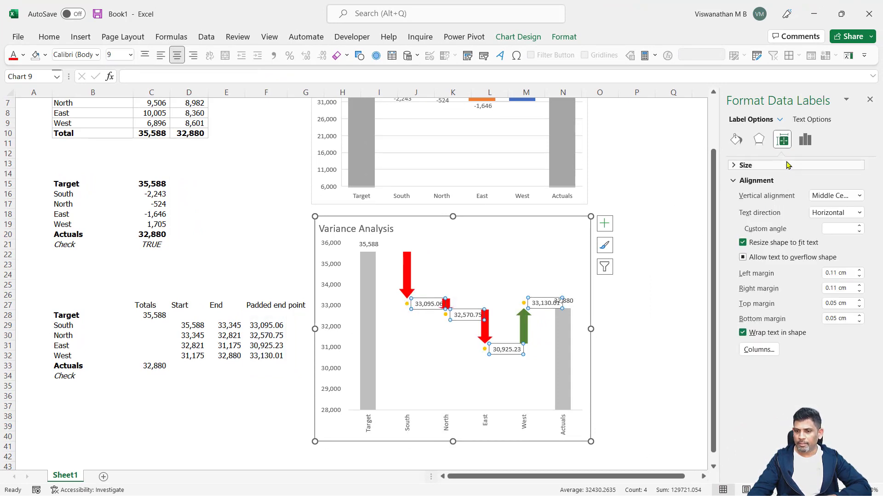
{"action": "left_click", "coordinate": [805, 140]}
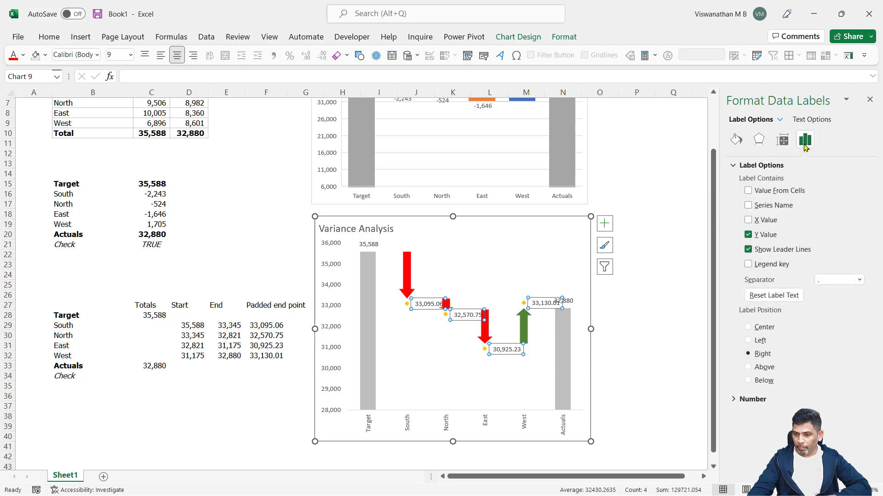
{"action": "left_click", "coordinate": [749, 191]}
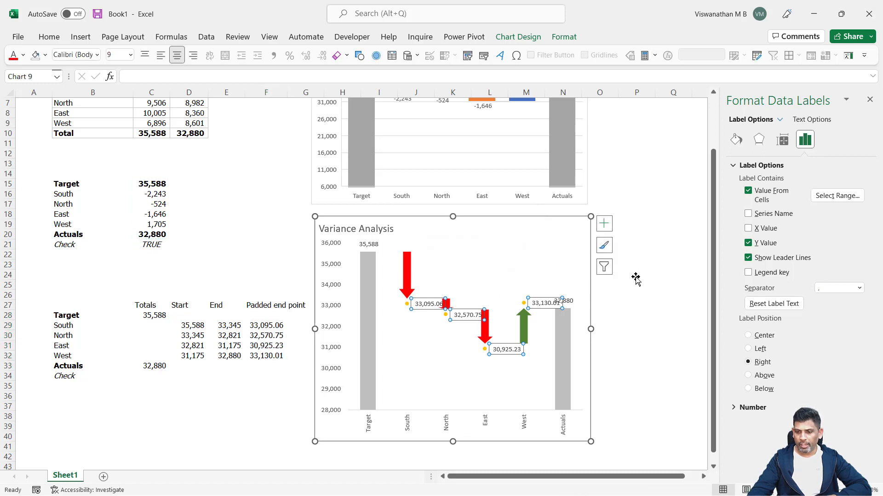
{"action": "left_click", "coordinate": [749, 243]}
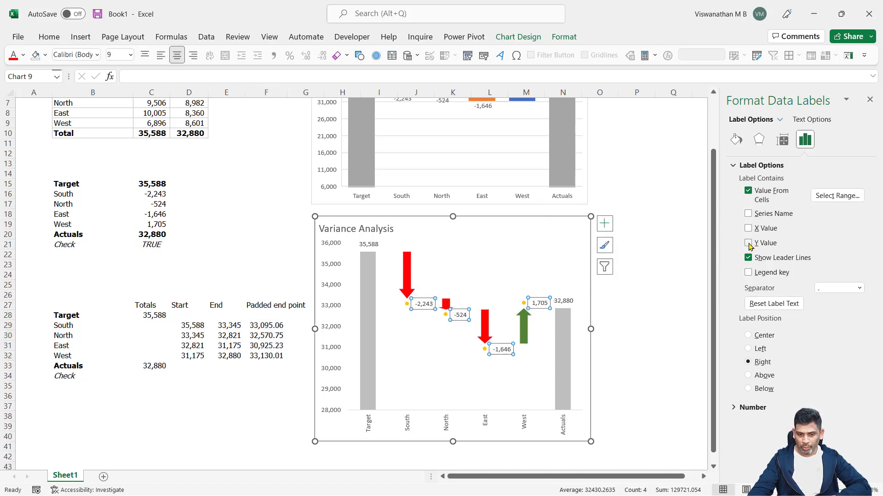
{"action": "left_click", "coordinate": [749, 242]}
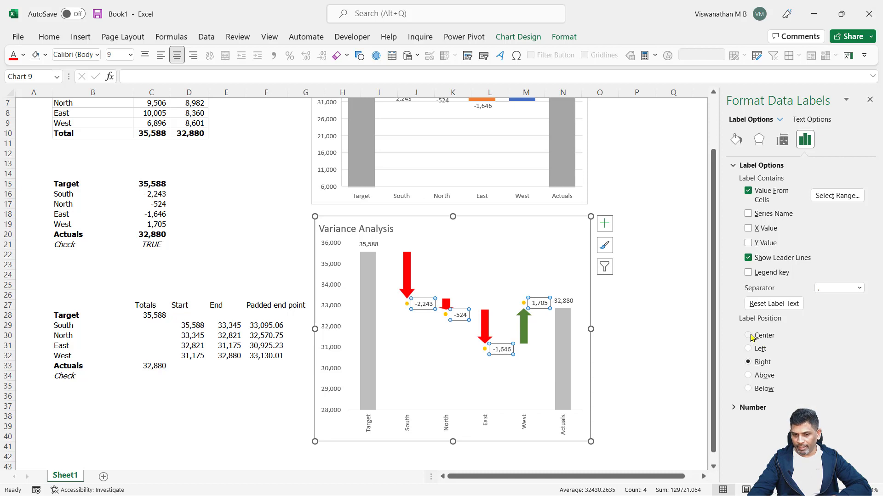
{"action": "left_click", "coordinate": [749, 335]}
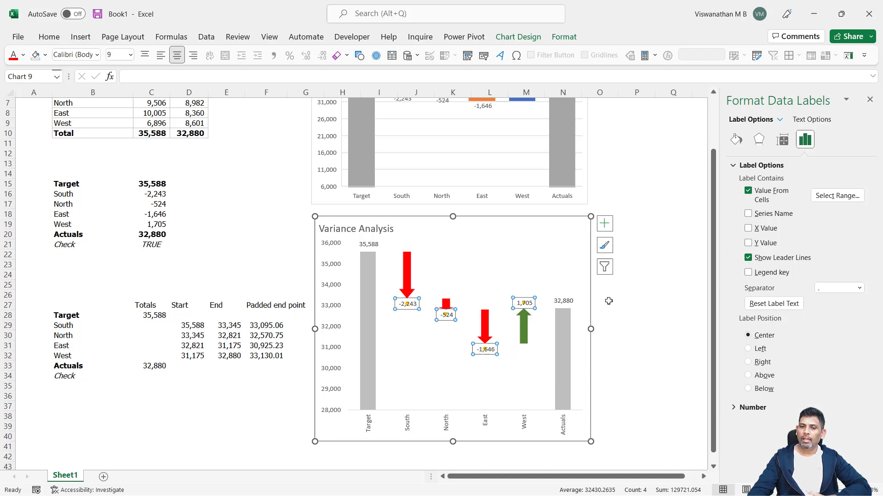
{"action": "mouse_move", "coordinate": [431, 342]}
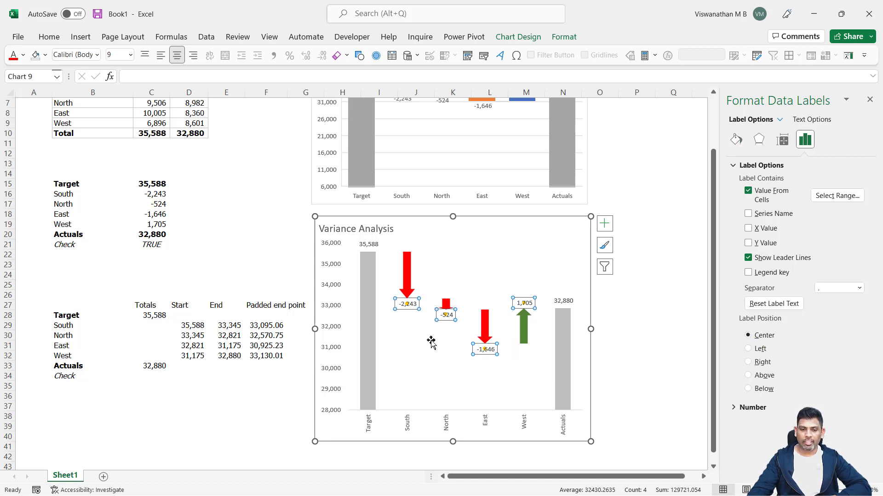
{"action": "left_click", "coordinate": [758, 139]}
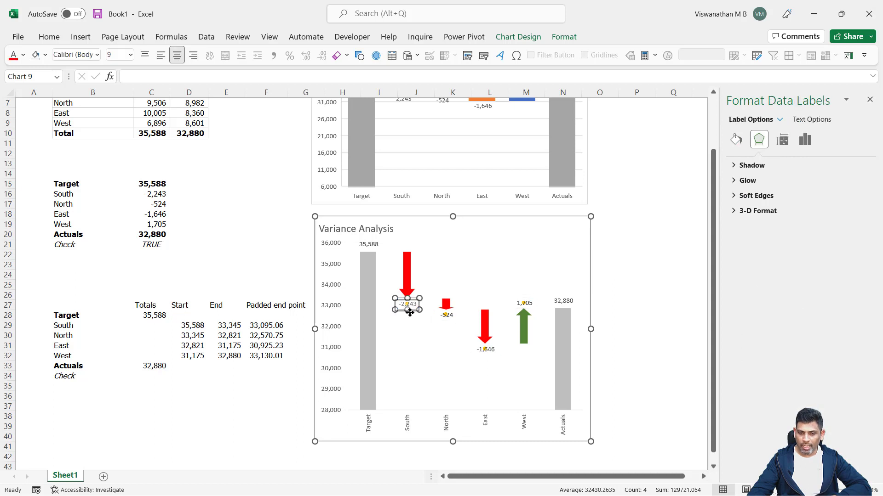
{"action": "left_click", "coordinate": [407, 303]}
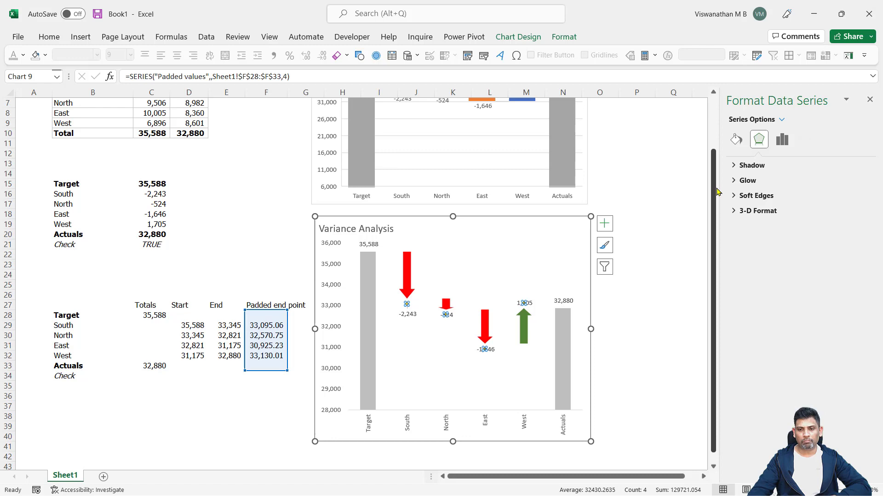
- Set the variance scatter series markers to None, leaving only the labels at each arrow tip
{"action": "left_click", "coordinate": [735, 140]}
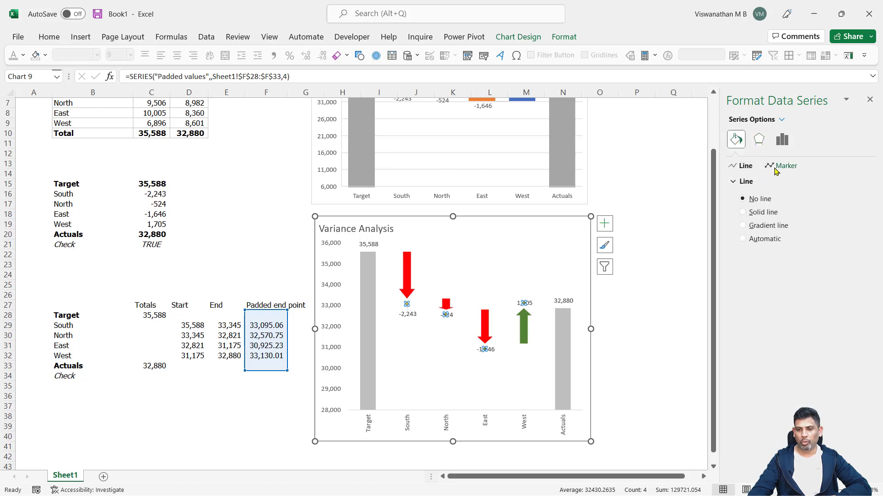
{"action": "left_click", "coordinate": [785, 166]}
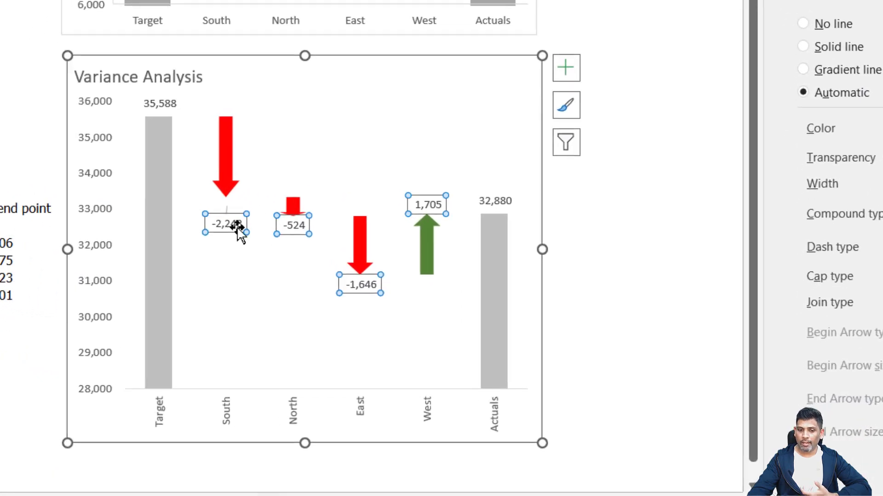
{"action": "right_click", "coordinate": [225, 224]}
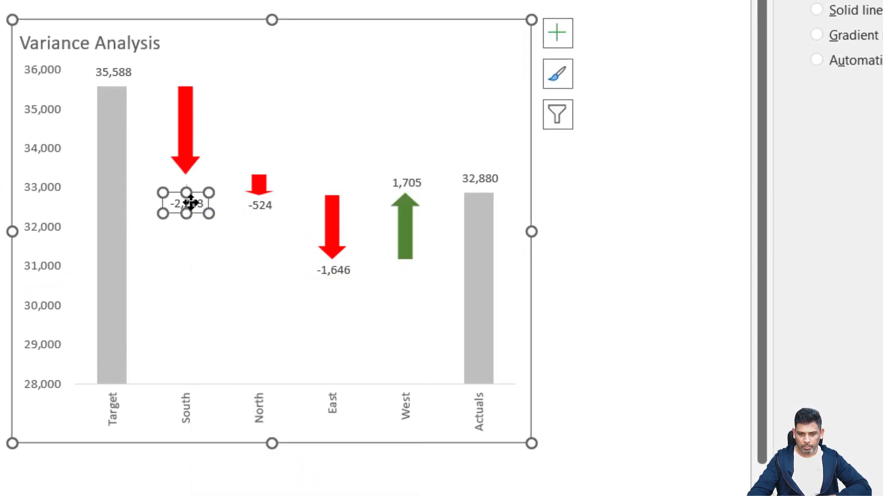
{"action": "left_click", "coordinate": [815, 60]}
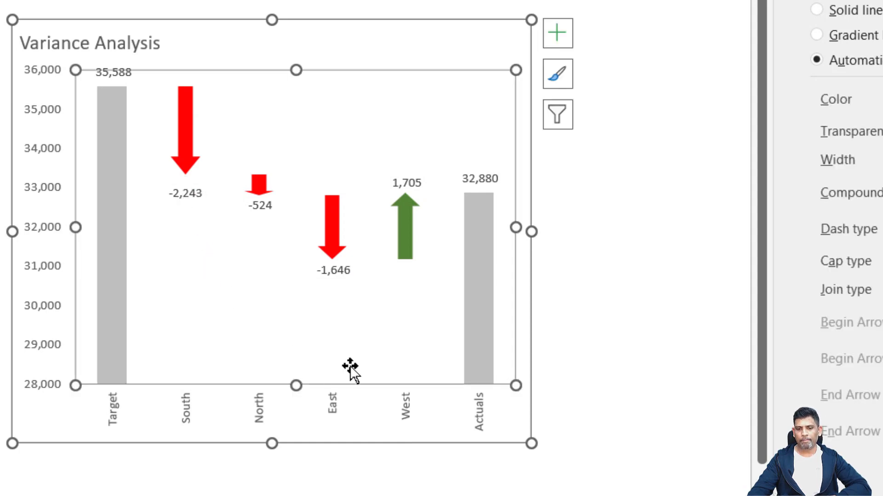